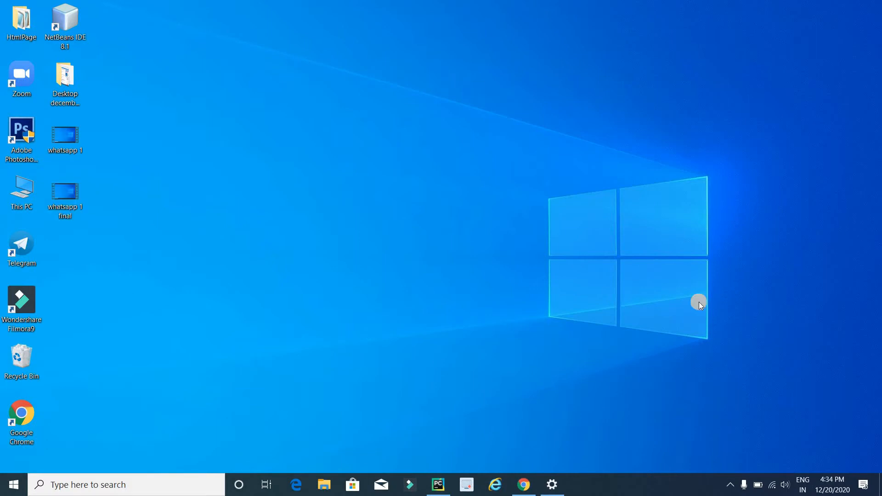
{"action": "mouse_move", "coordinate": [624, 304]}
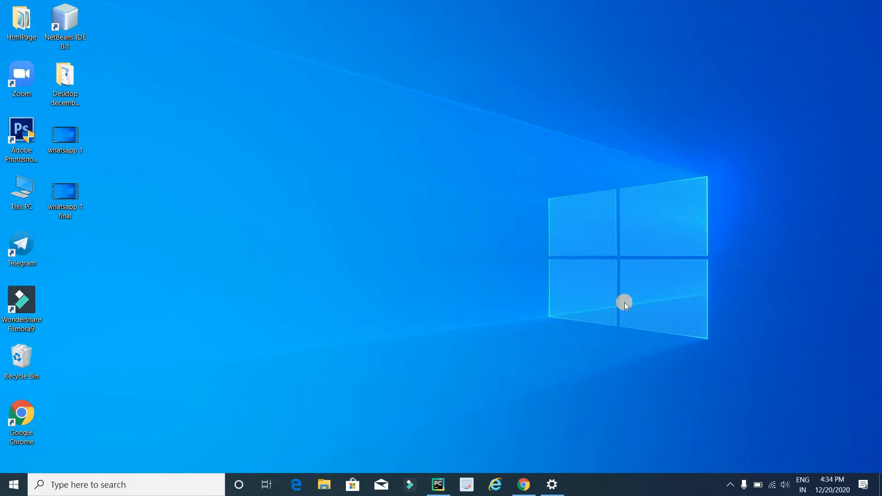
{"action": "mouse_move", "coordinate": [295, 484]}
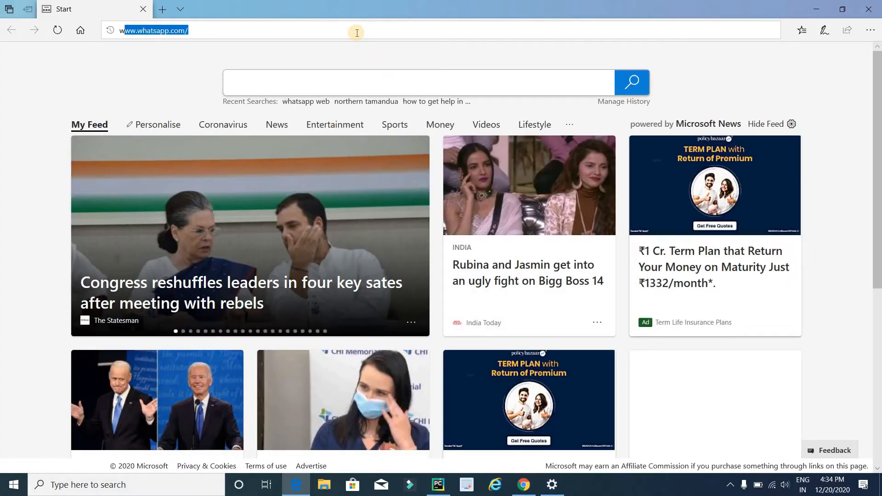
Step: Search Bing for 'whatsapp web' and load WhatsApp Web from the results
{"action": "type", "text": "whatsapp web"}
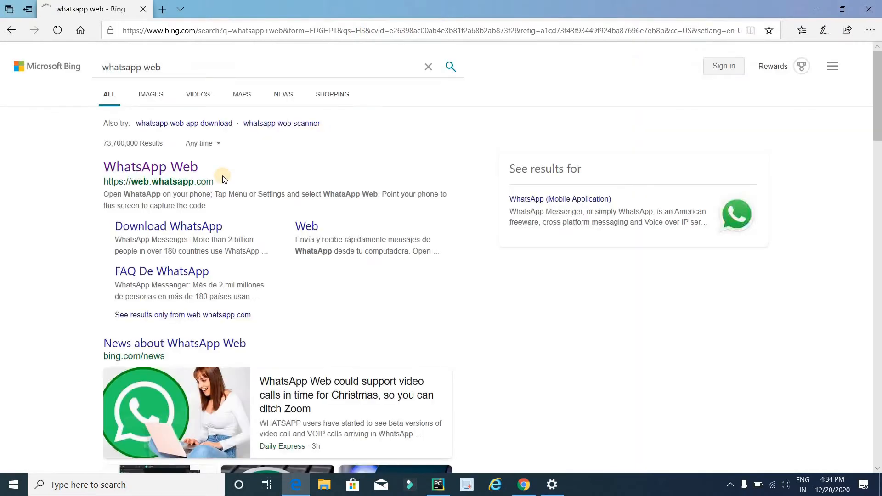
{"action": "mouse_move", "coordinate": [149, 166]}
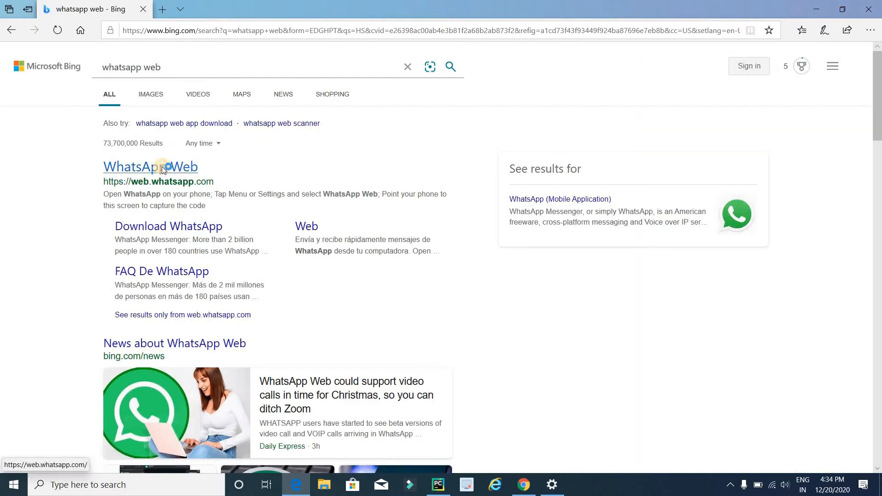
{"action": "left_click", "coordinate": [150, 168]}
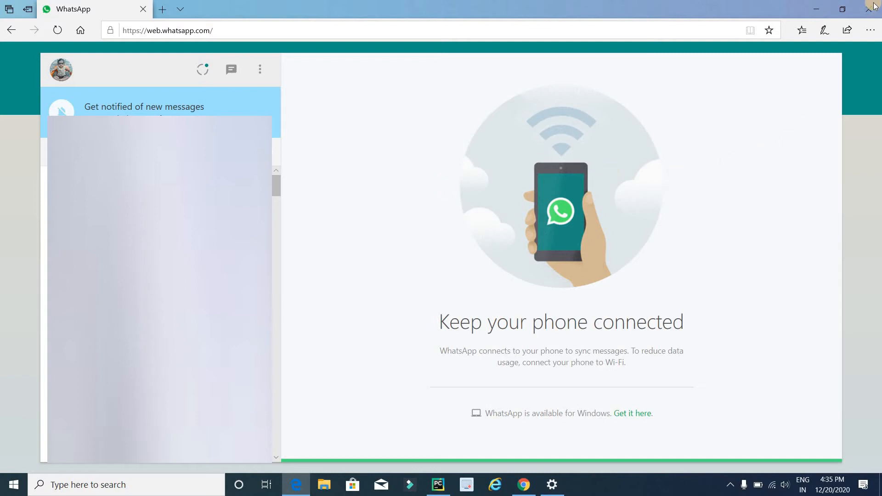
Step: In Chrome, search 'download python' and reach the Python.org downloads page
{"action": "left_click", "coordinate": [814, 10]}
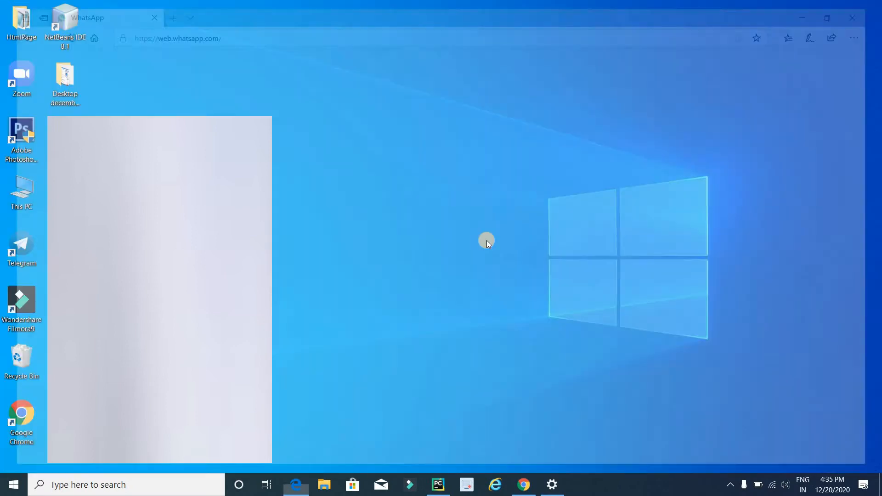
{"action": "left_click", "coordinate": [850, 17]}
{"action": "type", "text": "down"}
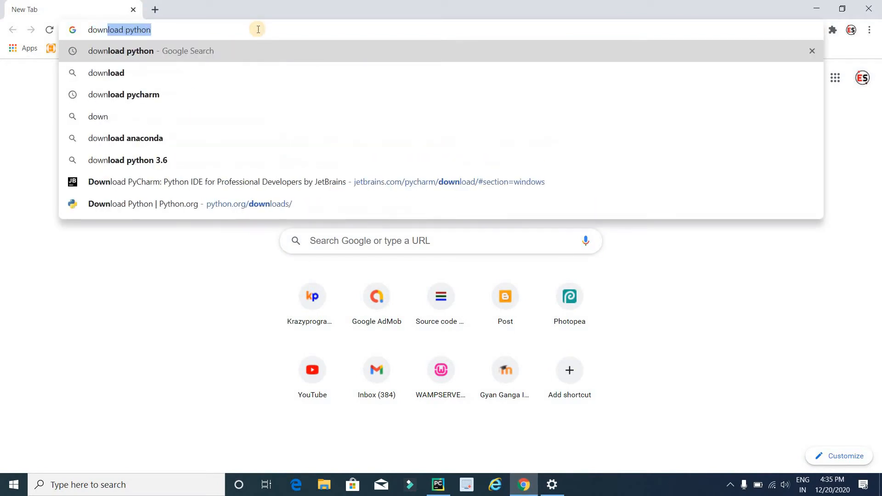
{"action": "key", "text": "Return"}
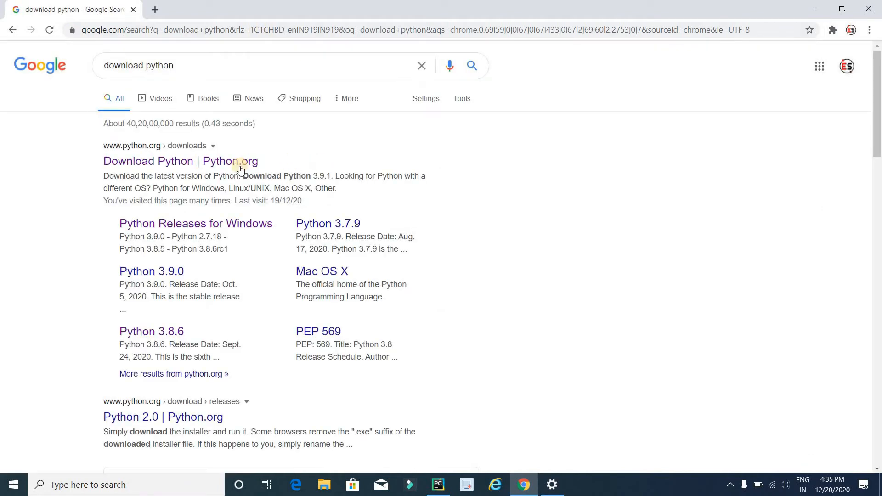
{"action": "left_click", "coordinate": [180, 162]}
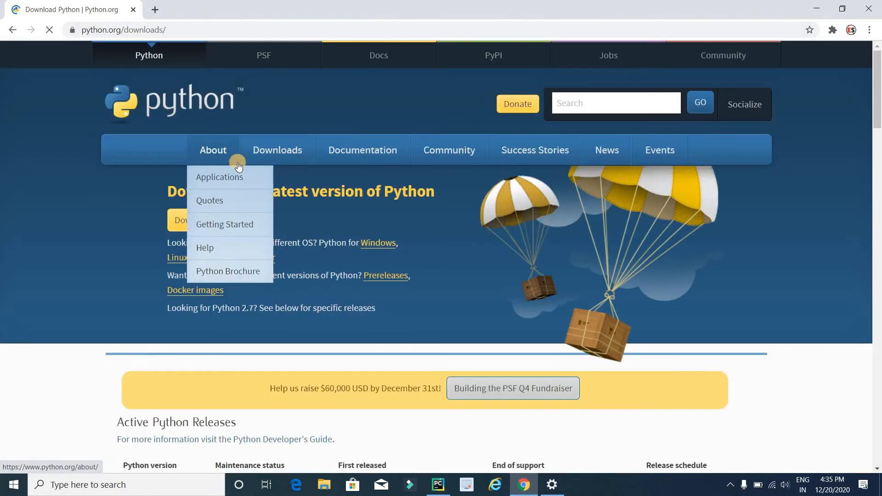
{"action": "mouse_move", "coordinate": [101, 189]}
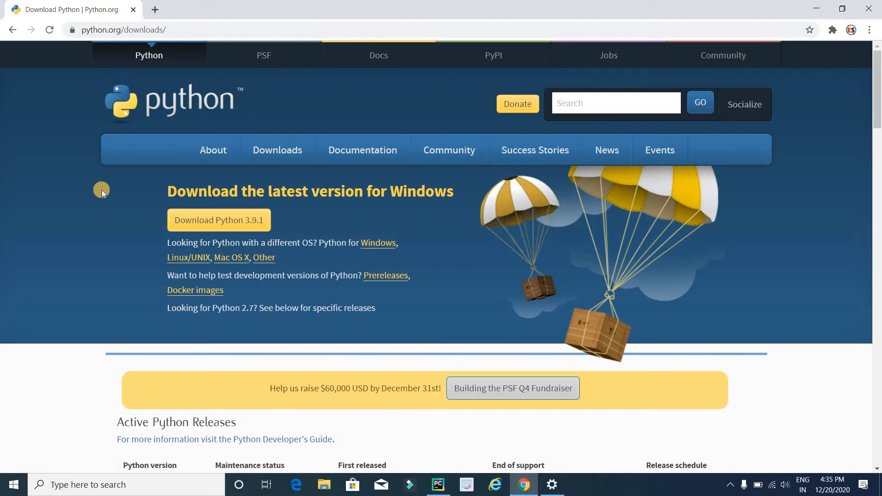
{"action": "mouse_move", "coordinate": [219, 220]}
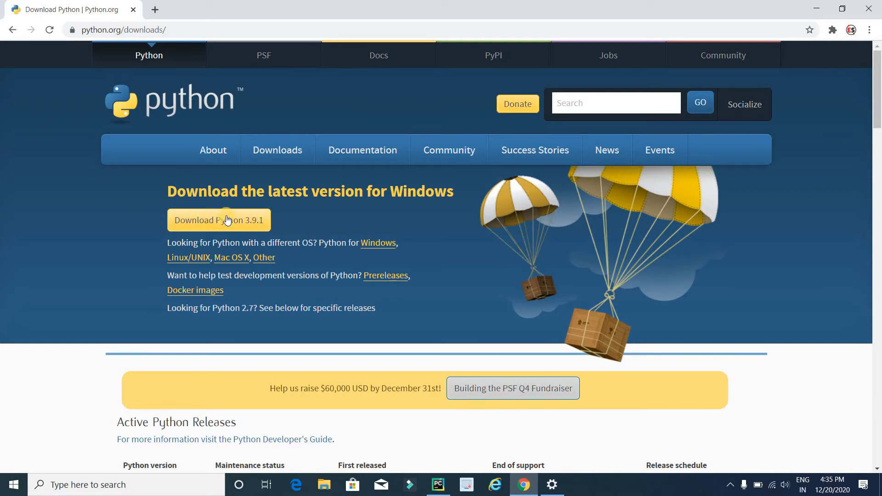
{"action": "mouse_move", "coordinate": [218, 219]}
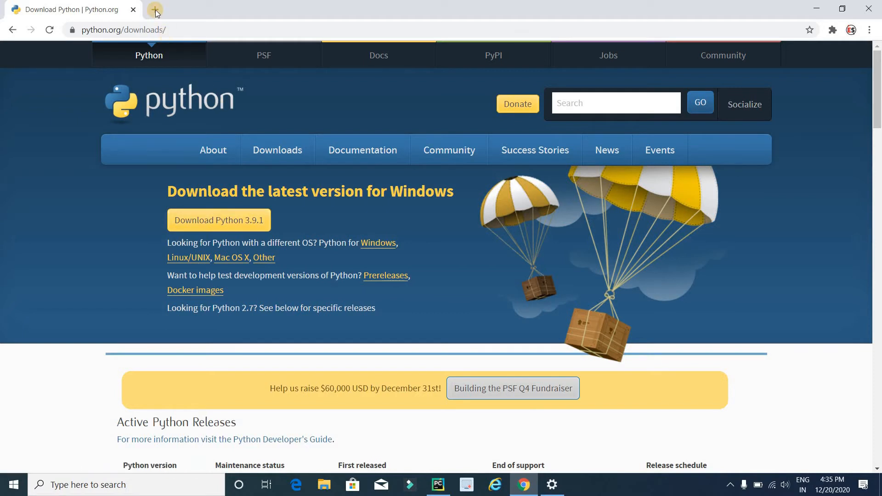
{"action": "mouse_move", "coordinate": [156, 12]}
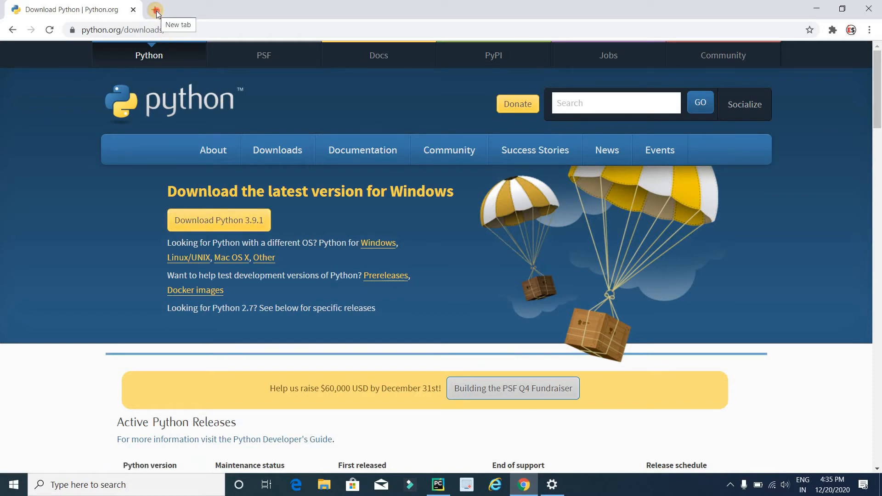
Step: In a new tab, go to the JetBrains PyCharm download page for Windows
{"action": "left_click", "coordinate": [156, 9]}
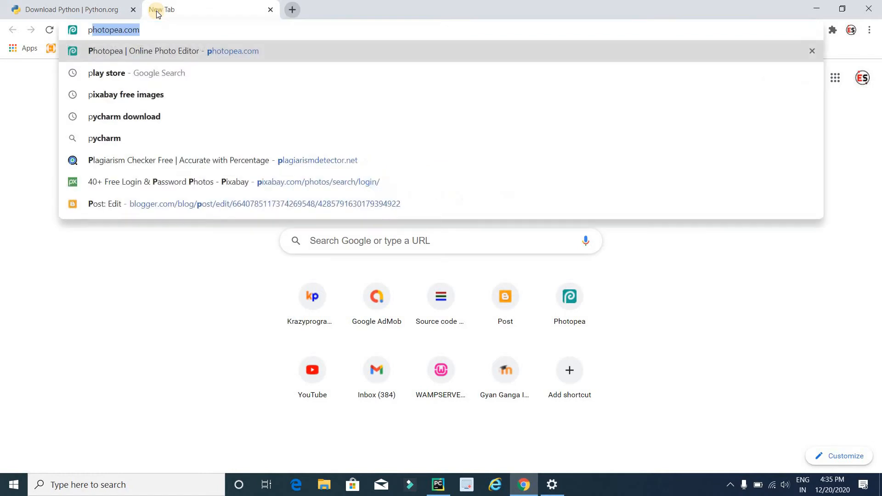
{"action": "left_click", "coordinate": [124, 117]}
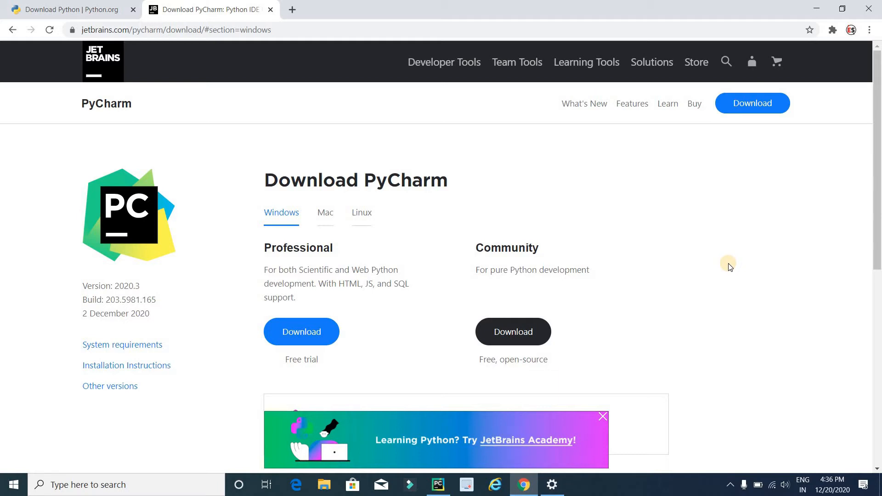
{"action": "mouse_move", "coordinate": [859, 320]}
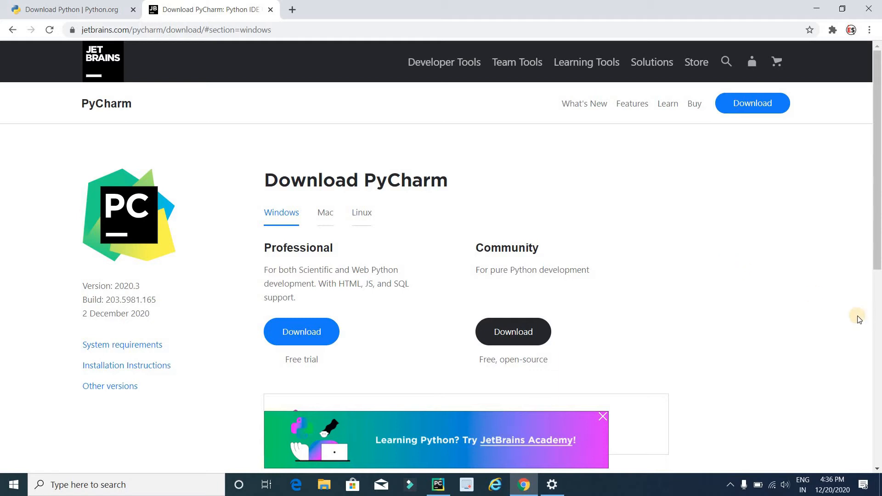
{"action": "mouse_move", "coordinate": [512, 332]}
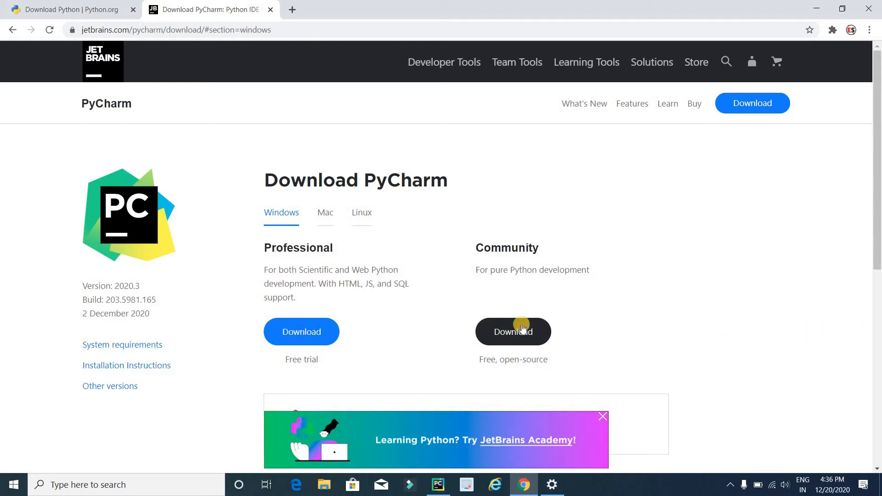
{"action": "mouse_move", "coordinate": [722, 317]}
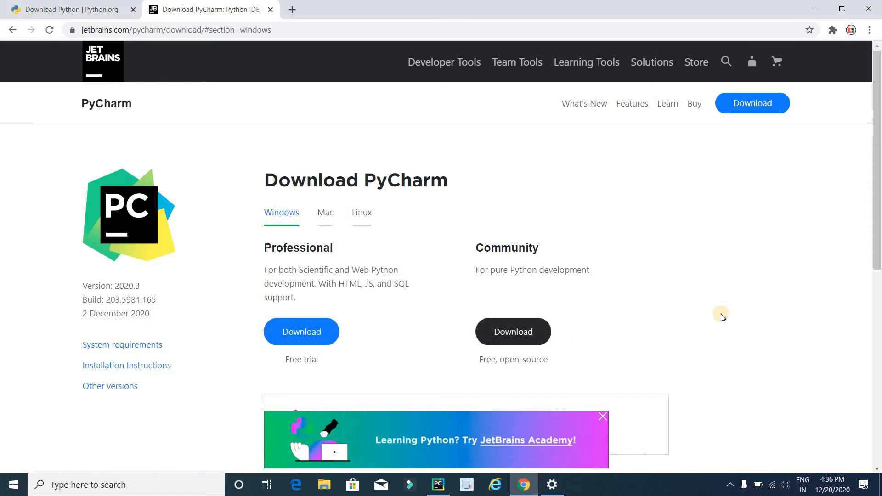
{"action": "mouse_move", "coordinate": [604, 284]}
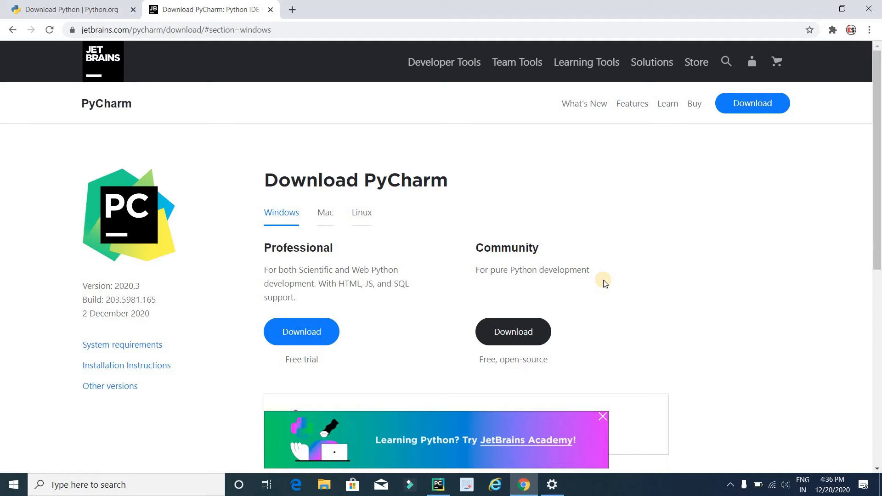
{"action": "mouse_move", "coordinate": [644, 306]}
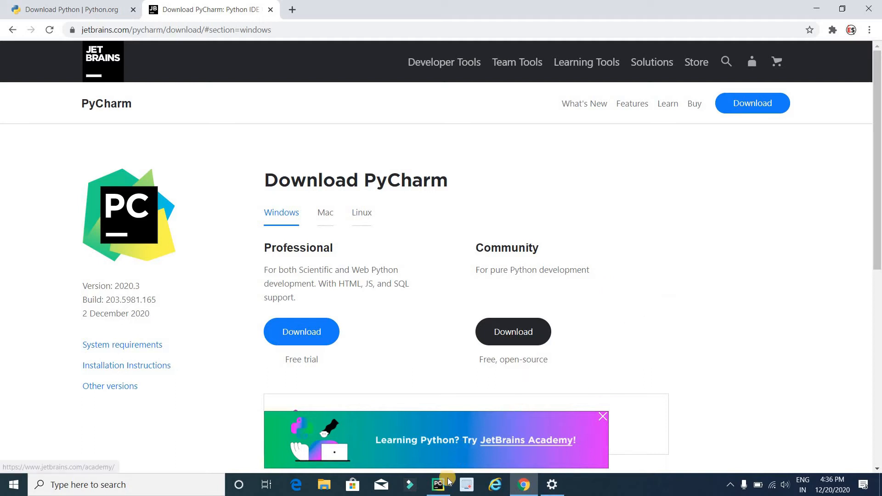
Step: Bring PyCharm's SendWhatsAppMessage project forward and show its File menu
{"action": "left_click", "coordinate": [438, 484]}
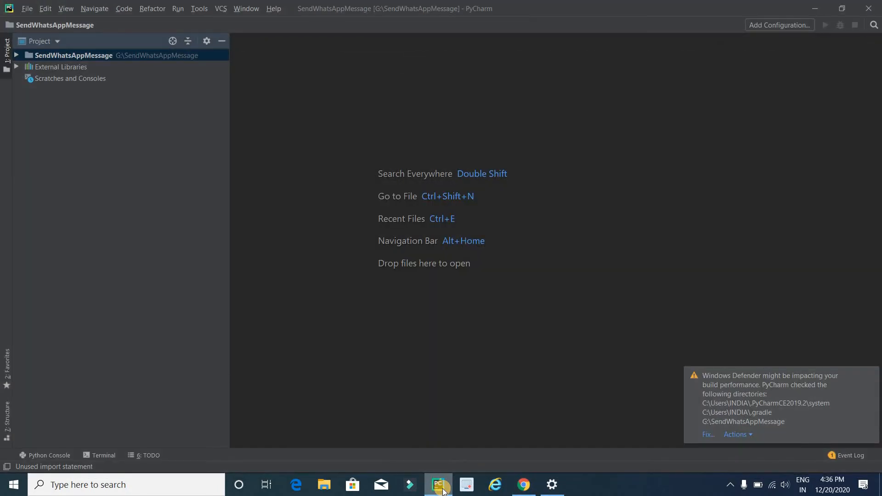
{"action": "mouse_move", "coordinate": [333, 294]}
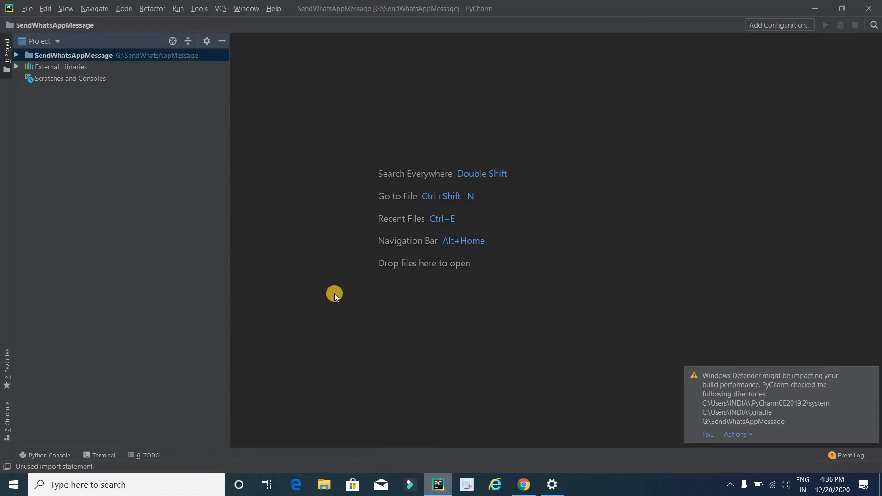
{"action": "mouse_move", "coordinate": [27, 8]}
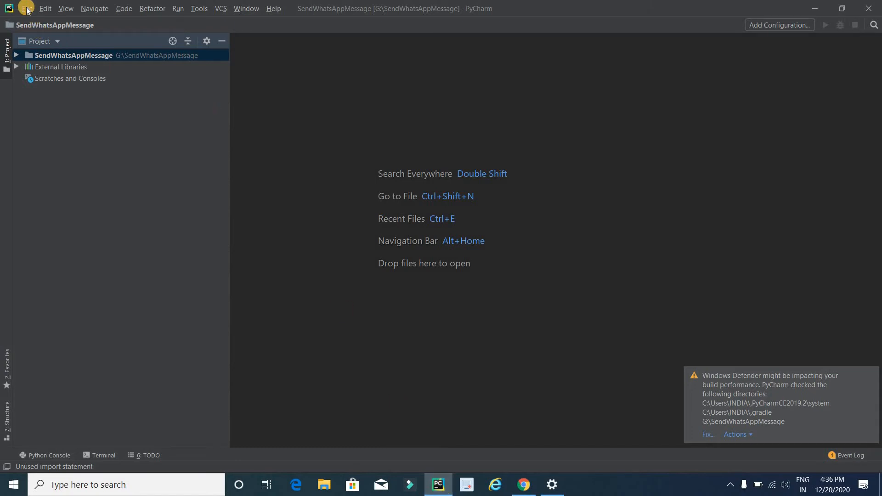
{"action": "left_click", "coordinate": [27, 8]}
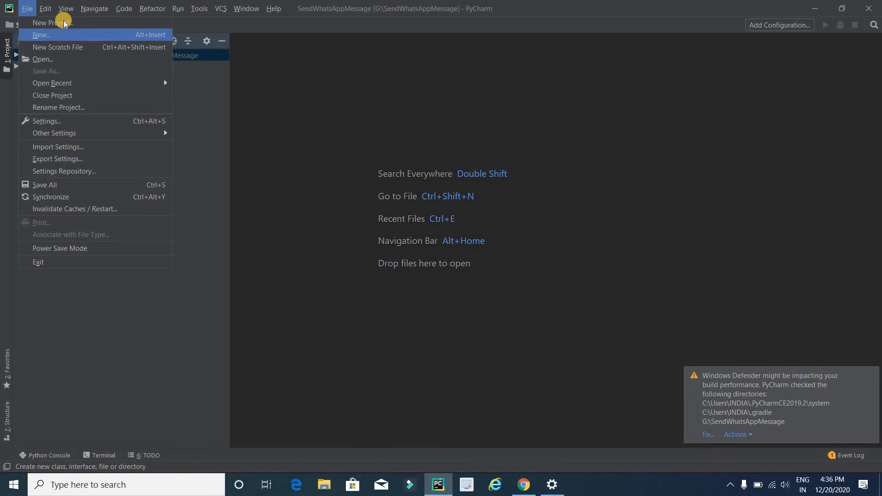
Step: Create a new project located at F:\SendMessage on the F: drive
{"action": "left_click", "coordinate": [47, 22]}
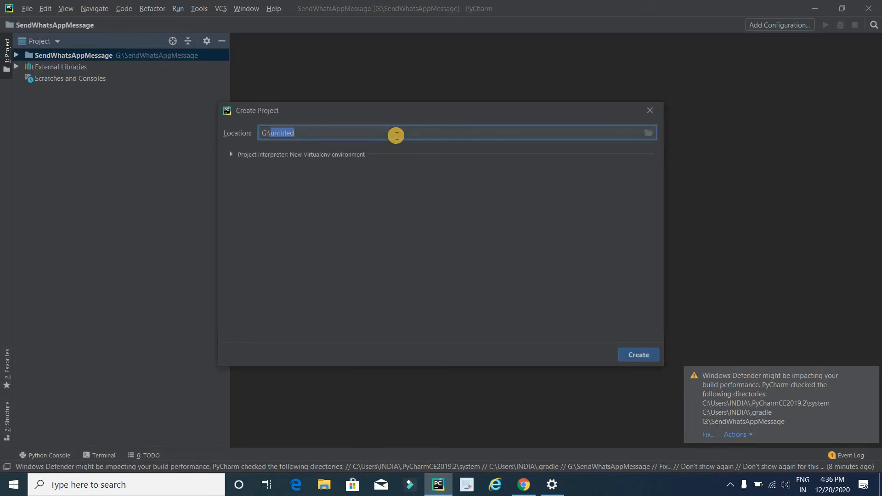
{"action": "mouse_move", "coordinate": [675, 136]}
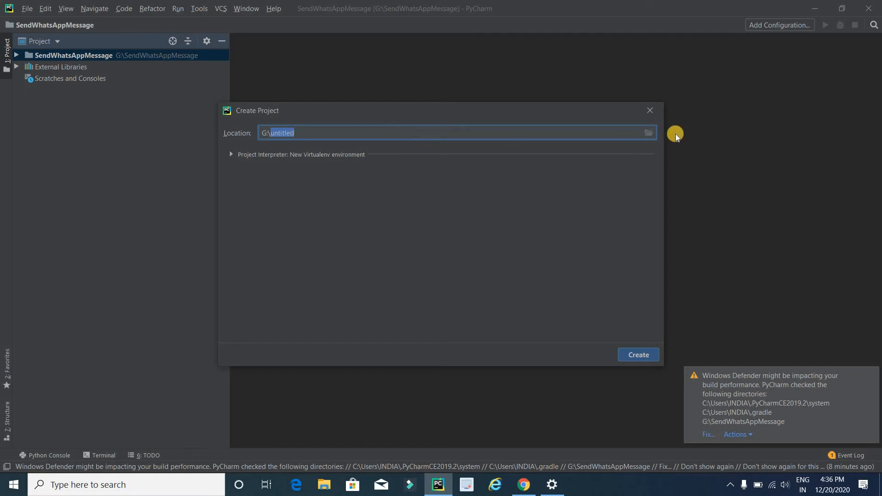
{"action": "left_click", "coordinate": [648, 132]}
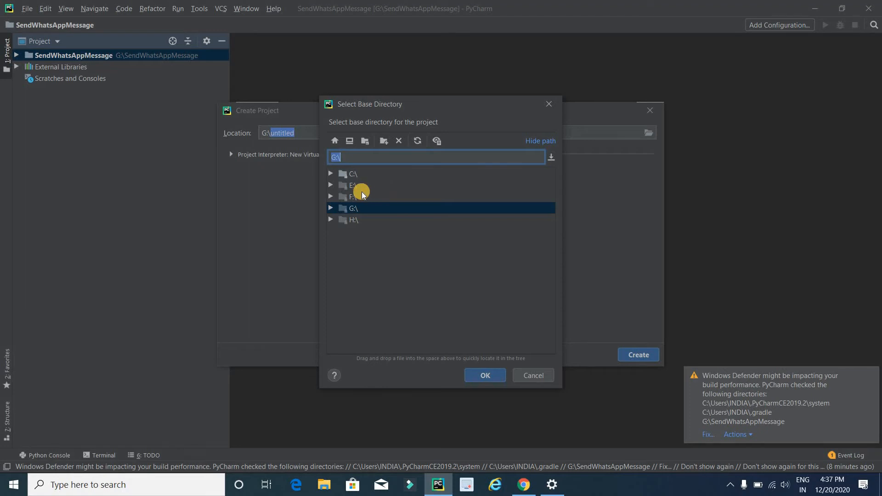
{"action": "left_click", "coordinate": [353, 196]}
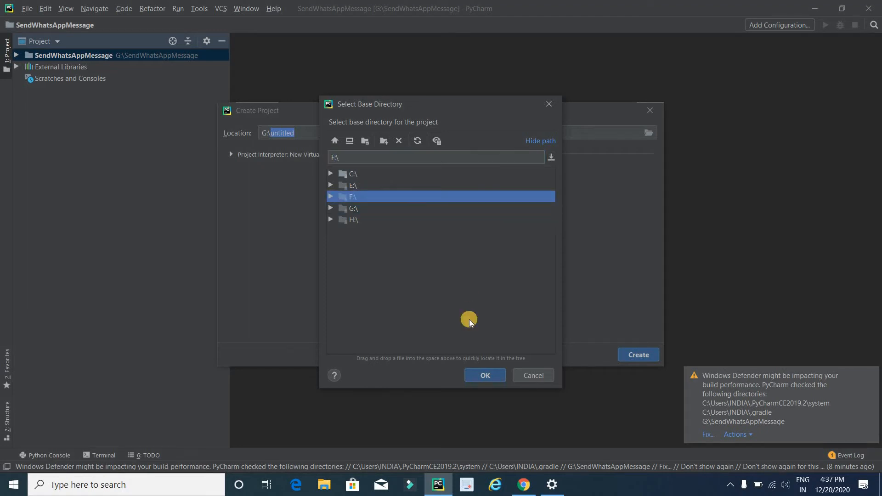
{"action": "left_click", "coordinate": [484, 375]}
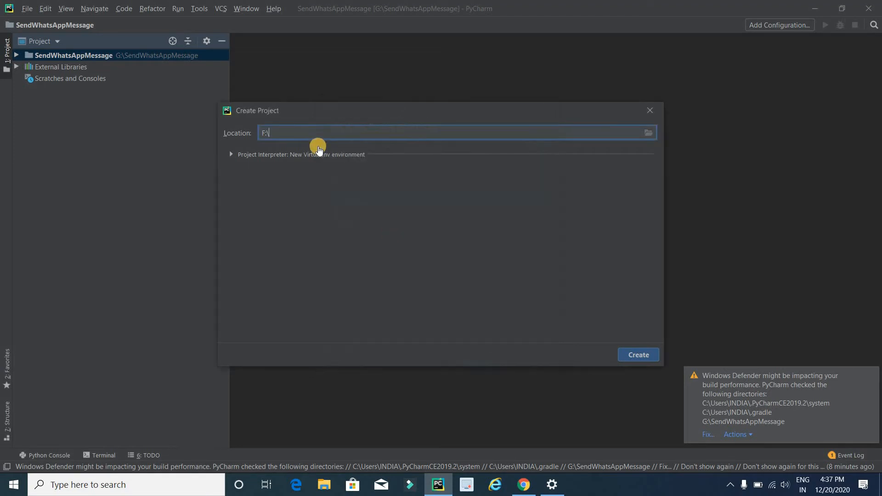
{"action": "mouse_move", "coordinate": [318, 140]}
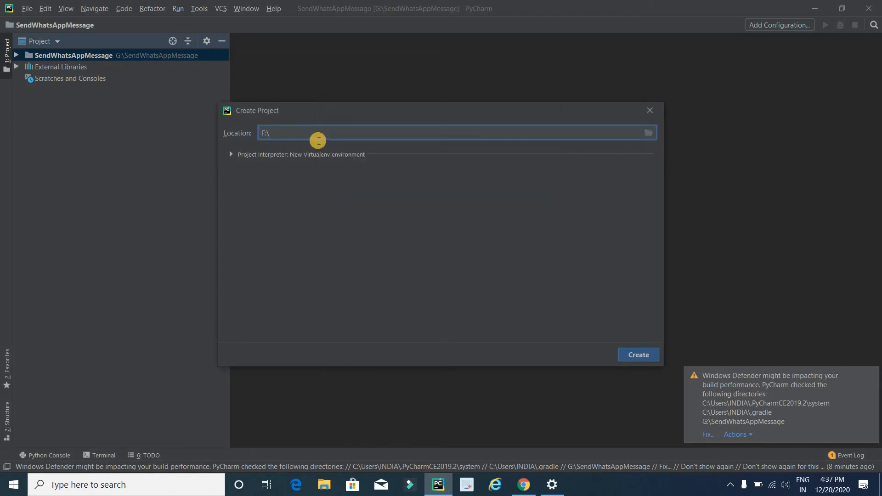
{"action": "type", "text": "Send"}
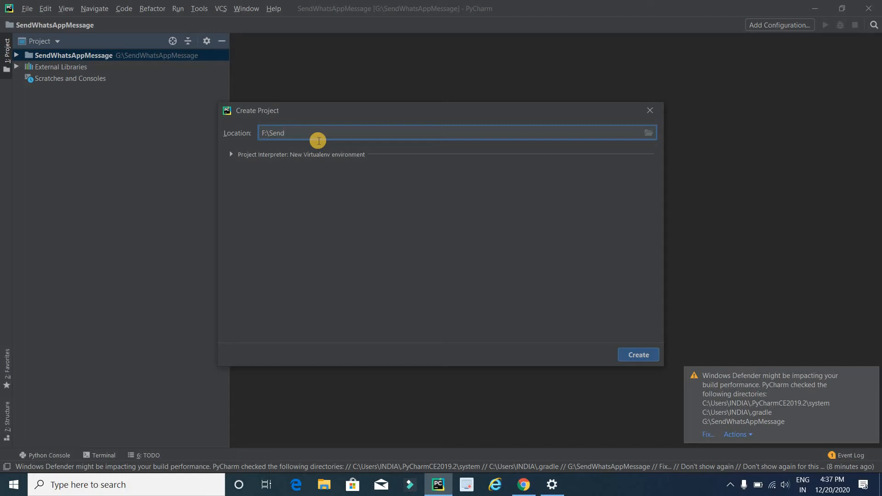
{"action": "type", "text": "Message"}
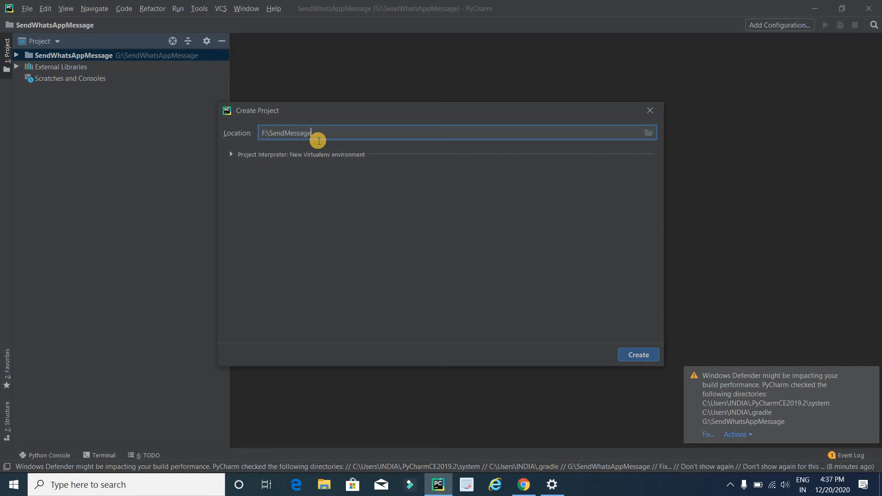
{"action": "mouse_move", "coordinate": [426, 212]}
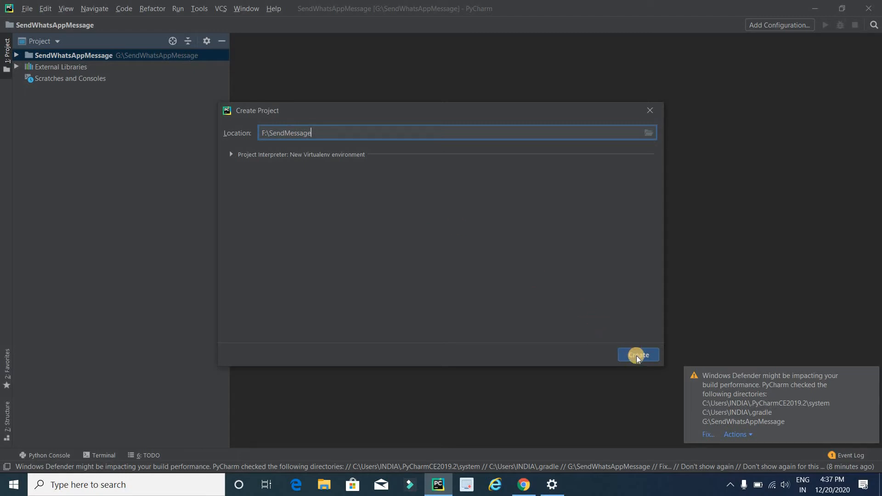
{"action": "left_click", "coordinate": [638, 355]}
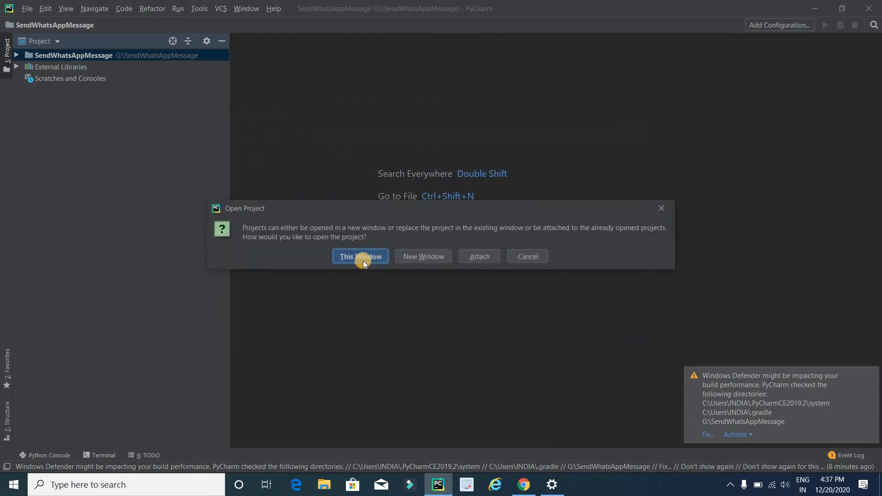
Step: Have the SendMessage project replace the previous one in this window
{"action": "left_click", "coordinate": [360, 256]}
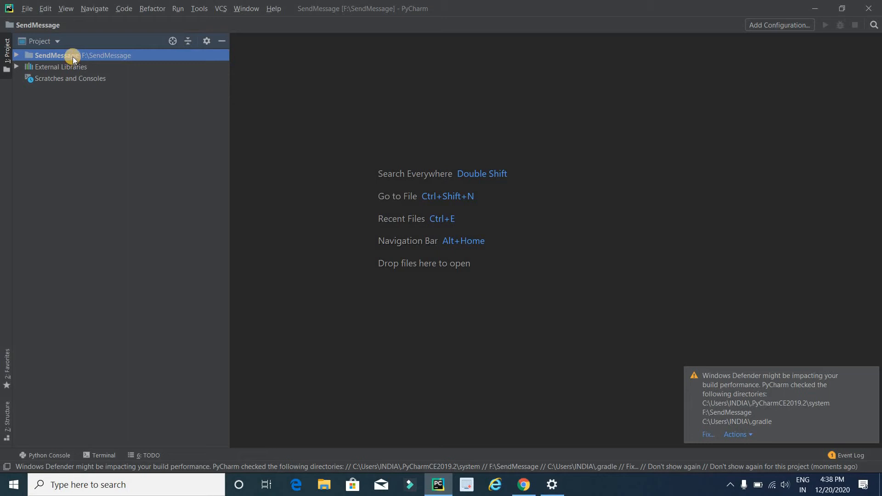
{"action": "mouse_move", "coordinate": [99, 58]}
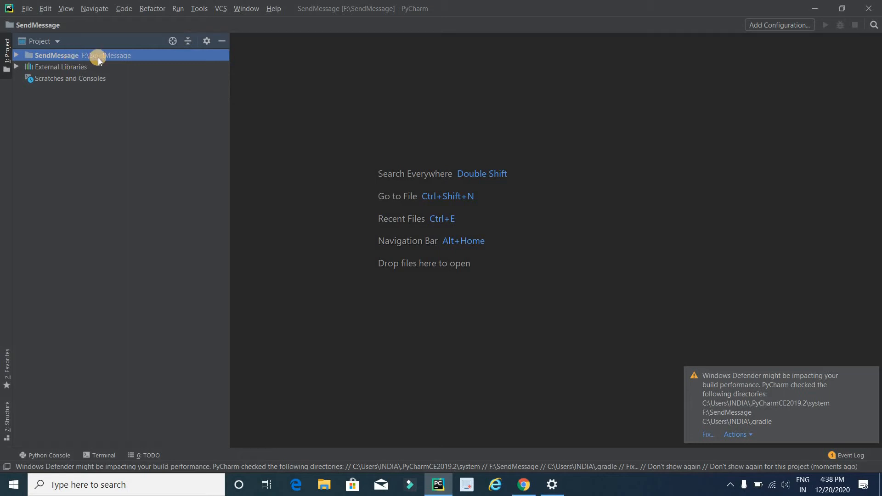
{"action": "mouse_move", "coordinate": [148, 58]}
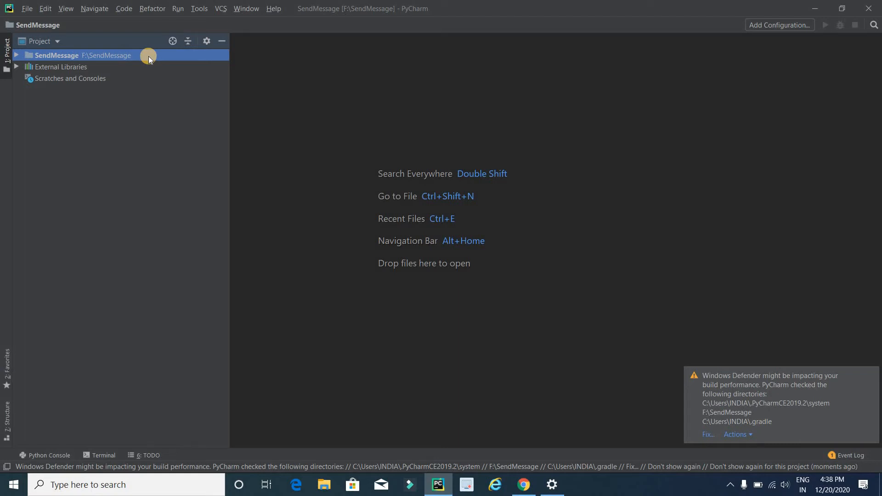
{"action": "mouse_move", "coordinate": [94, 57]}
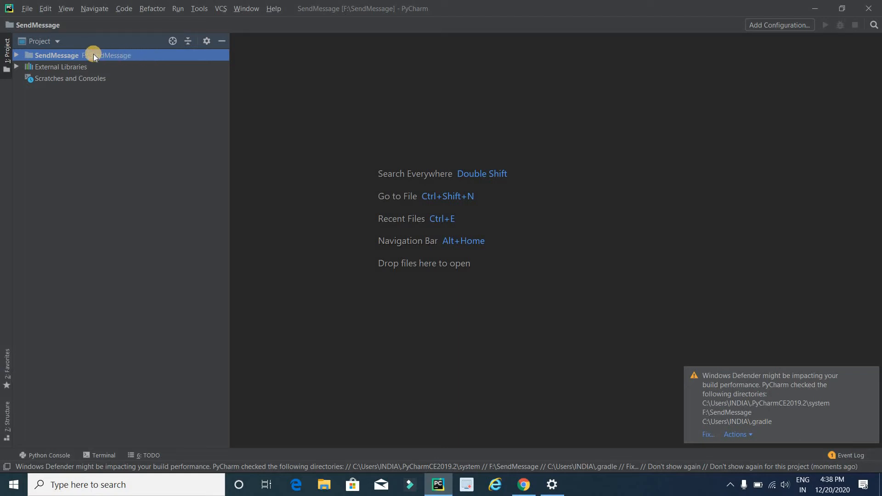
Step: Add a new Python file named program to the SendMessage project
{"action": "right_click", "coordinate": [55, 55]}
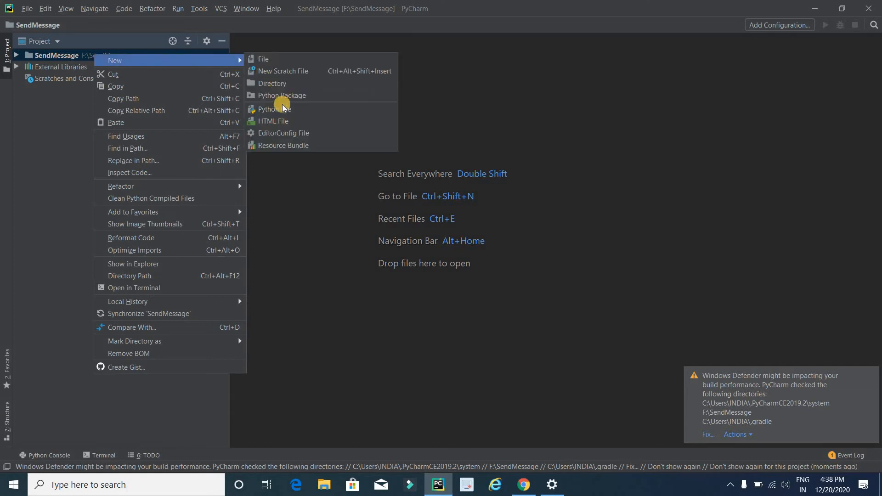
{"action": "left_click", "coordinate": [272, 110]}
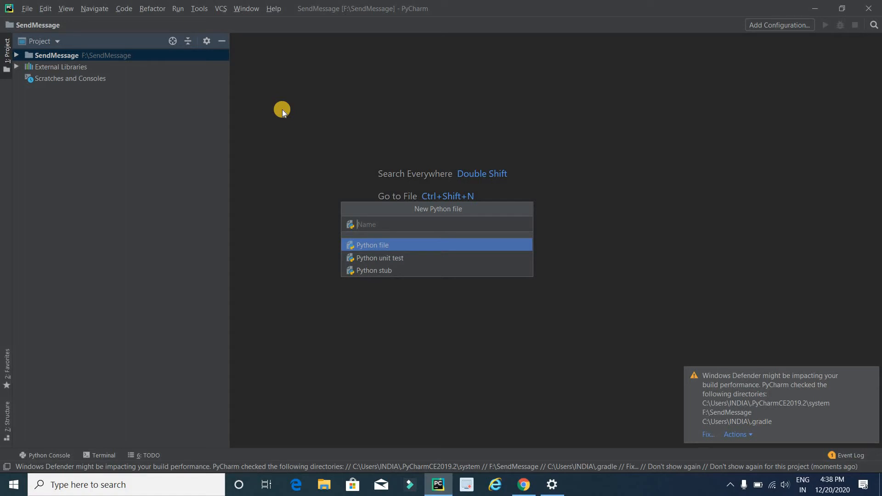
{"action": "type", "text": "progr"}
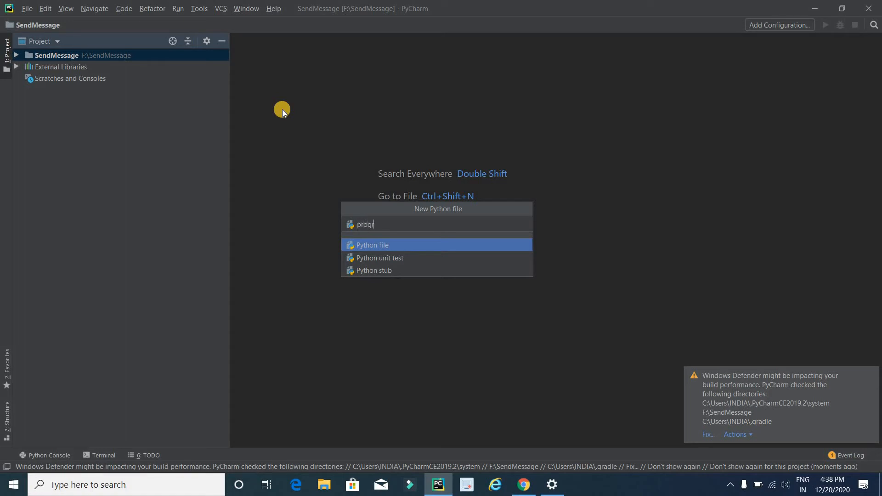
{"action": "type", "text": "am"}
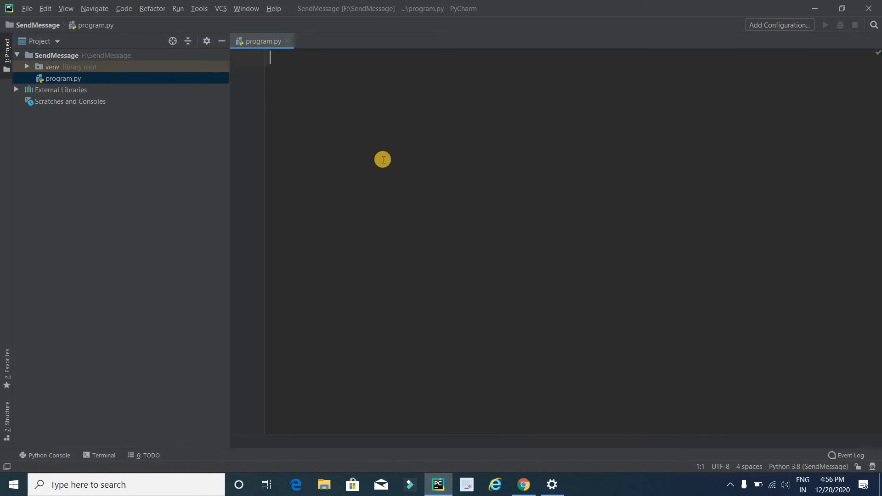
Step: Write the line import pywhatkit in program.py, dismissing the suggestions popup
{"action": "type", "text": "import  wh"}
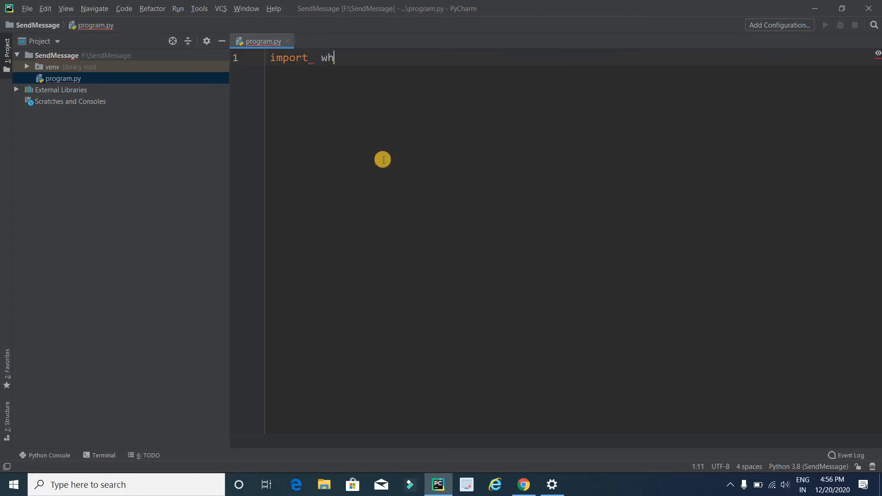
{"action": "type", "text": "py"}
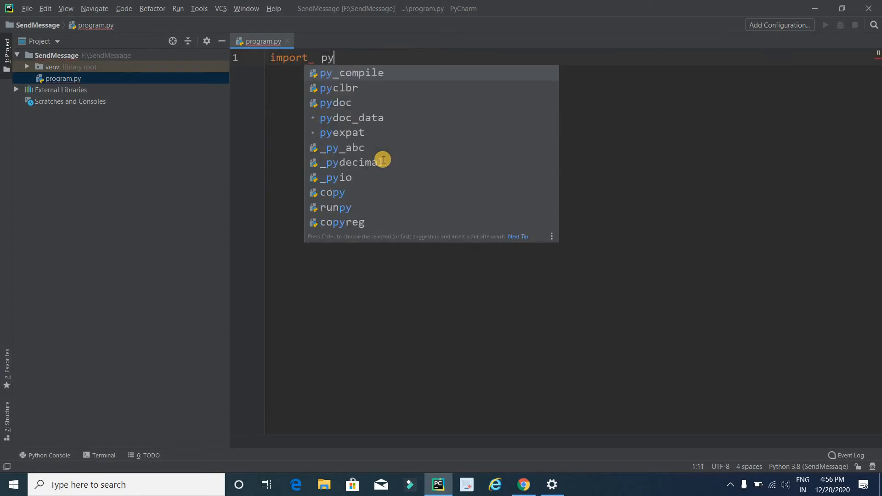
{"action": "key", "text": "Escape"}
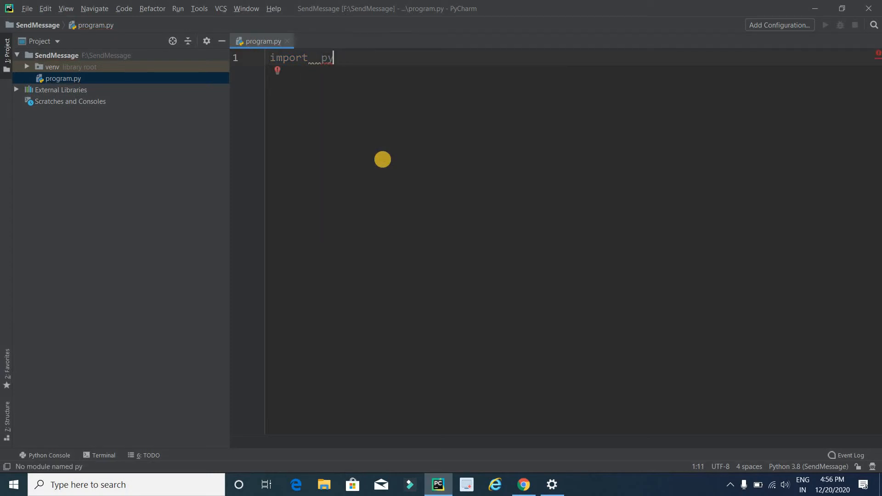
{"action": "type", "text": "what"}
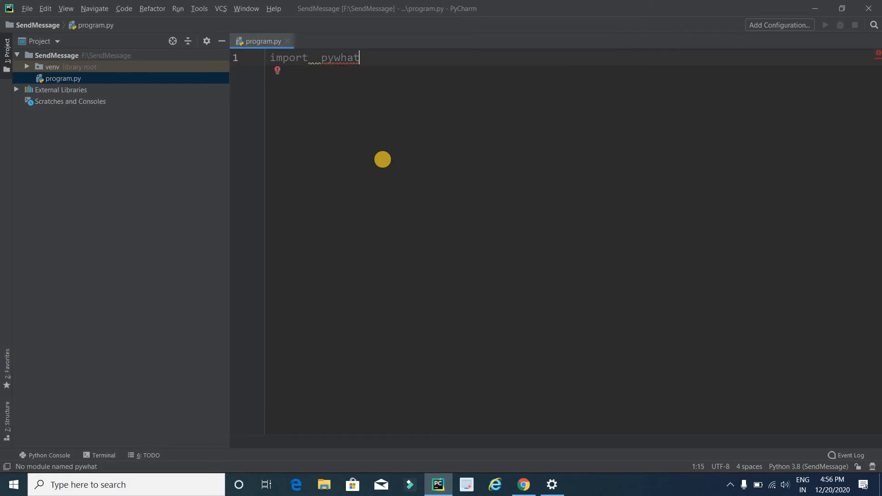
{"action": "type", "text": "ki"}
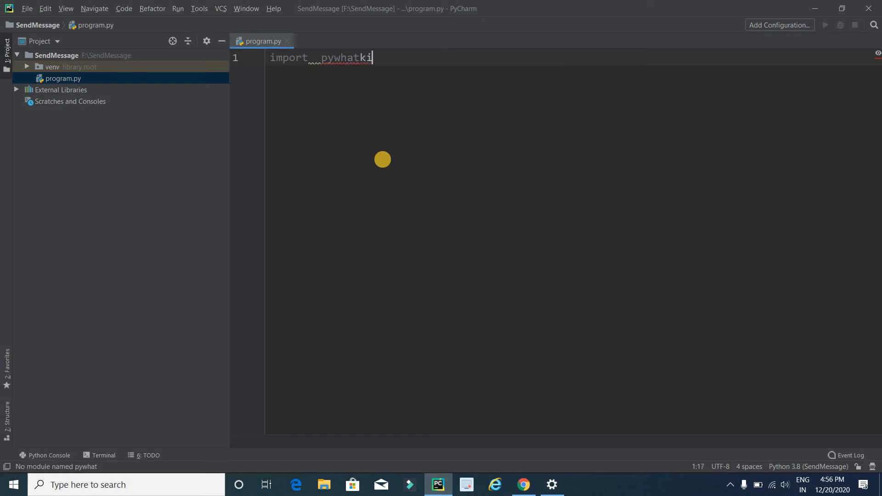
{"action": "type", "text": "t"}
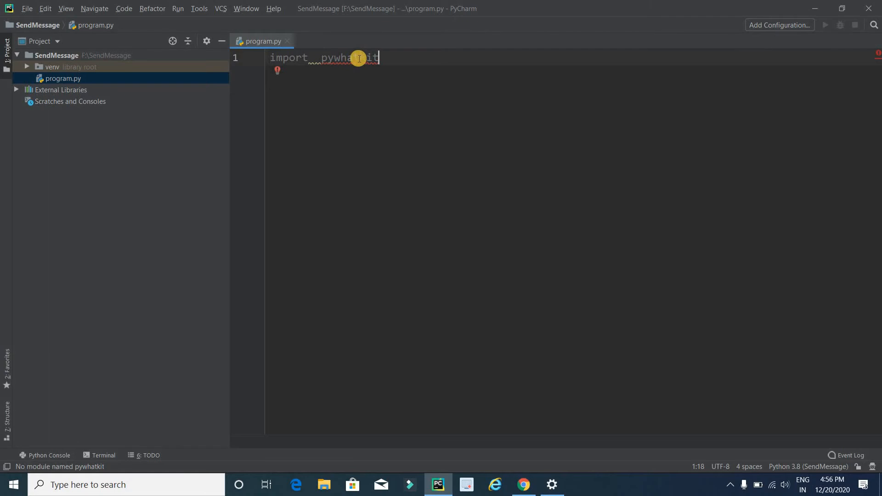
{"action": "left_click", "coordinate": [276, 72]}
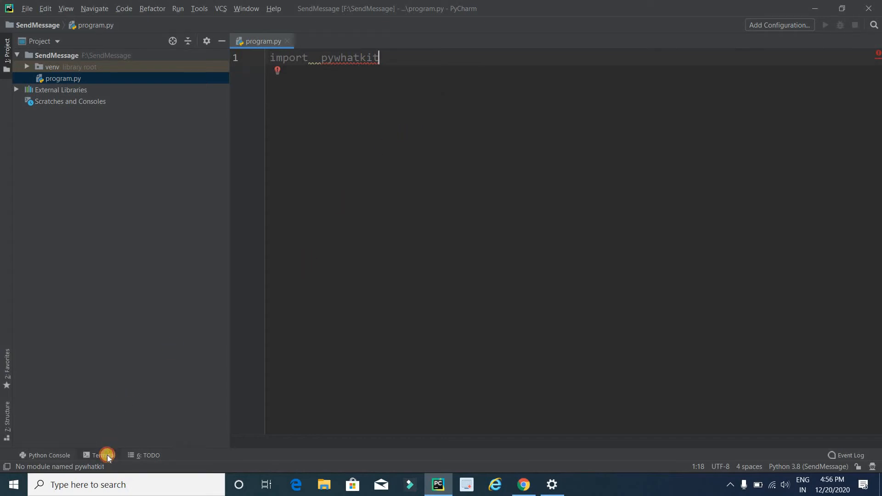
Step: Run pip install pywhatkit in the project terminal
{"action": "left_click", "coordinate": [98, 455]}
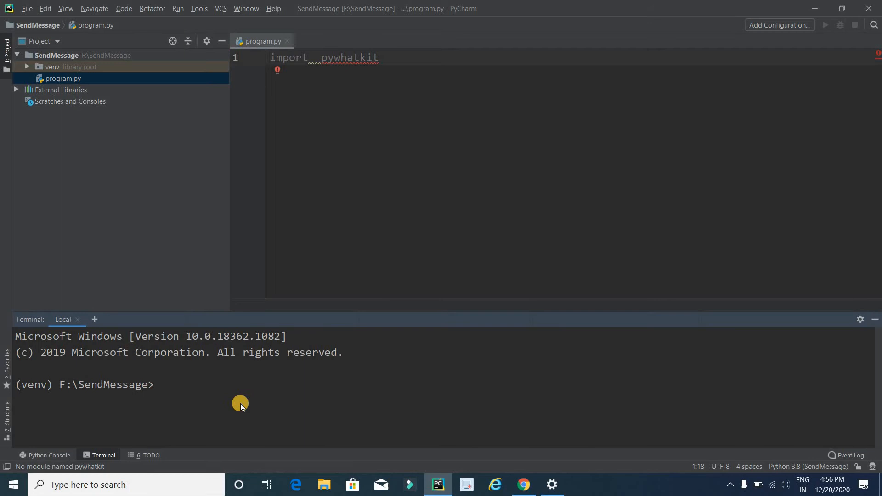
{"action": "type", "text": "pip i"}
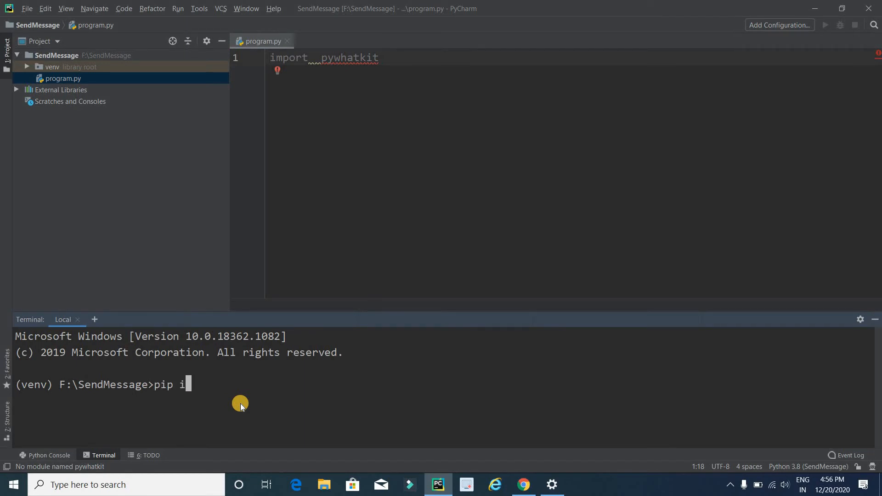
{"action": "type", "text": "nstall"}
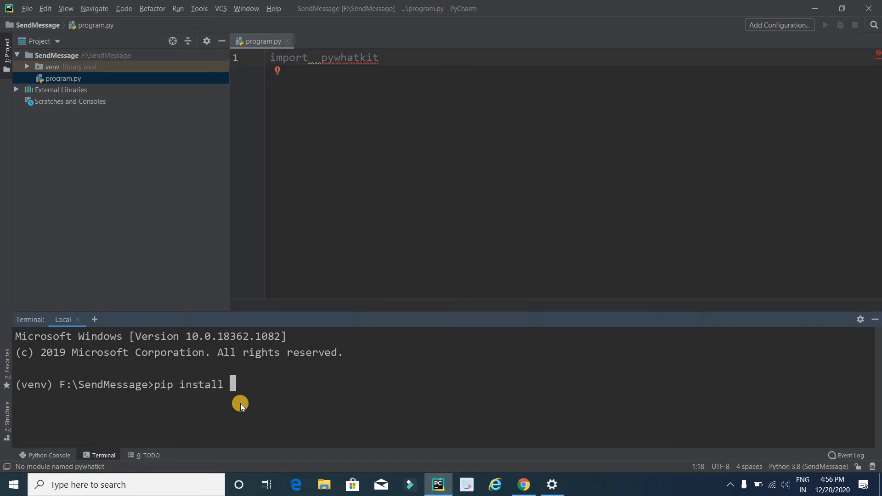
{"action": "type", "text": "pywha"}
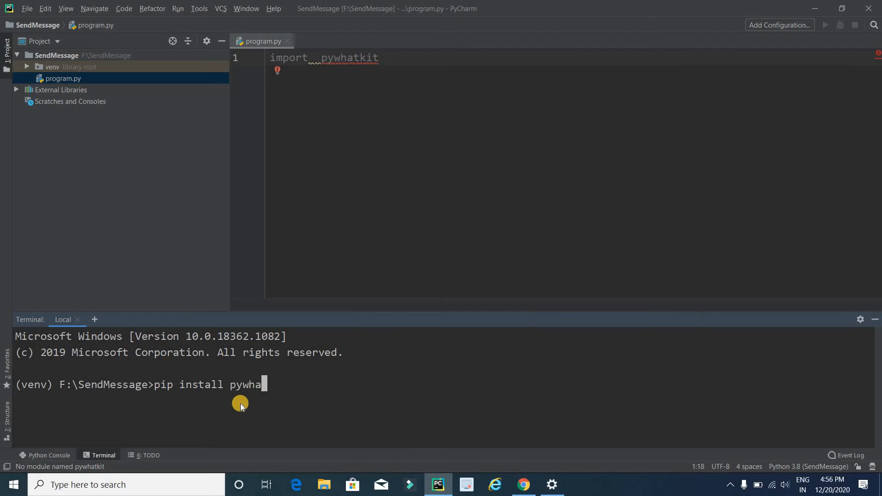
{"action": "type", "text": "tkit"}
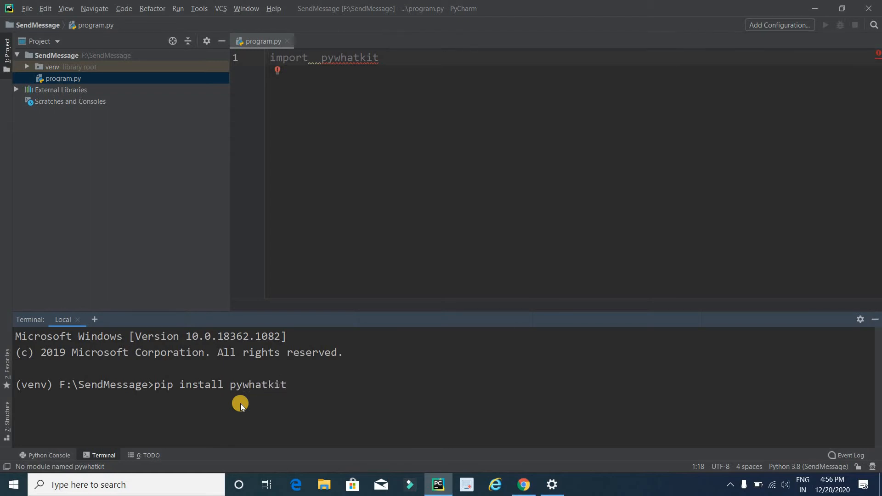
{"action": "key", "text": "Return"}
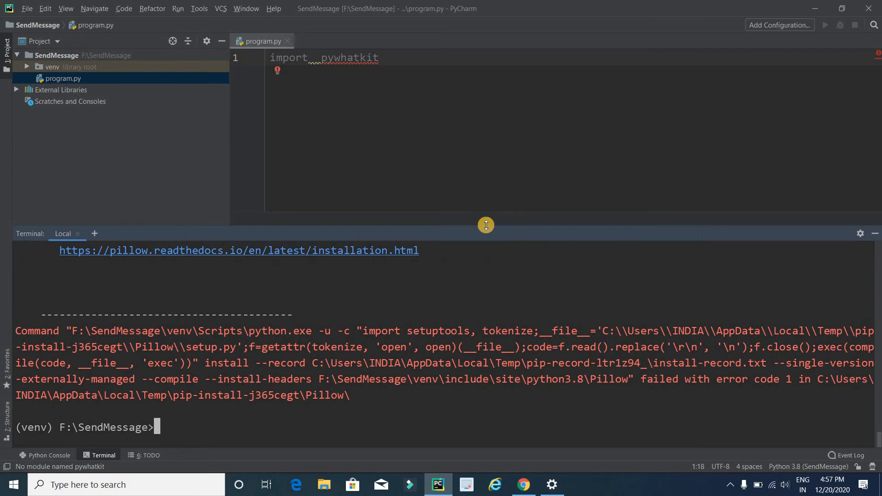
{"action": "mouse_move", "coordinate": [512, 349]}
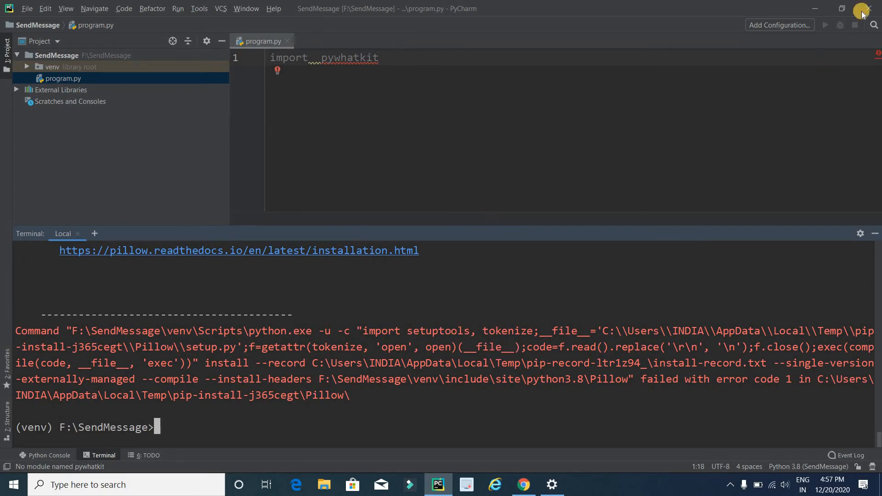
Step: Put the PyCharm window away and return to the Windows desktop
{"action": "left_click", "coordinate": [870, 8]}
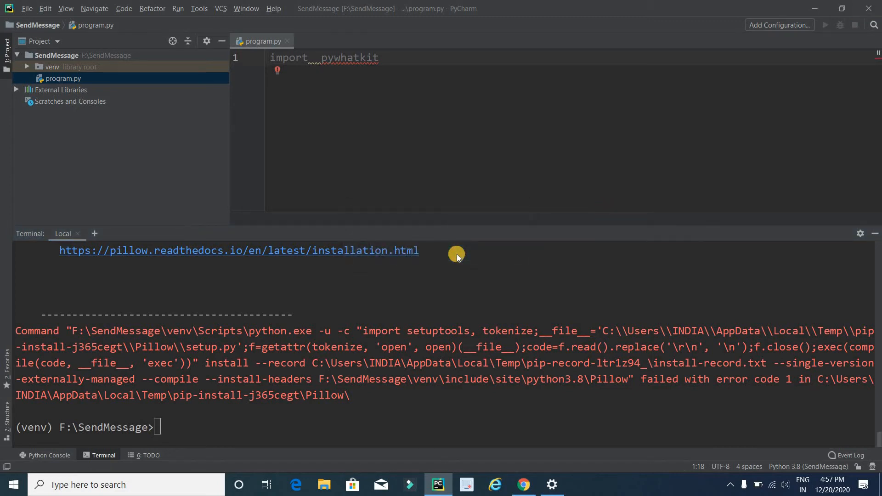
{"action": "left_click", "coordinate": [523, 484]}
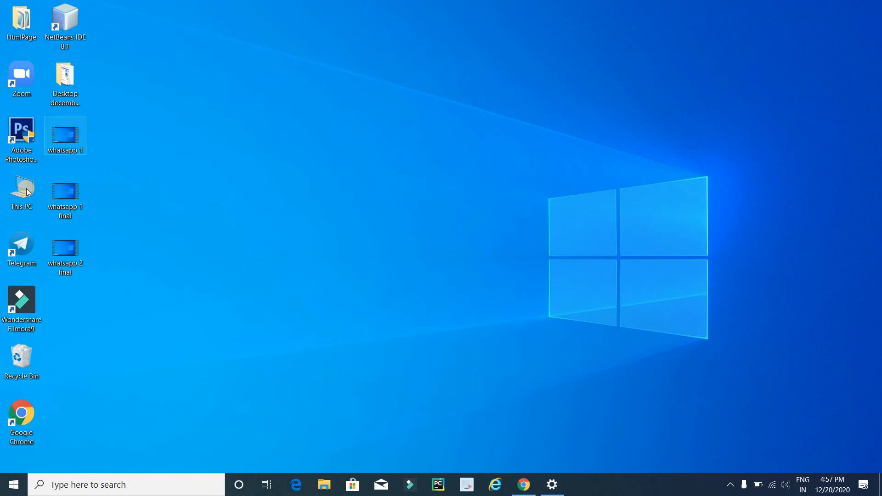
Step: Delete the venv folder from F:\SendMessage, leaving only .idea and program.py
{"action": "double_click", "coordinate": [21, 194]}
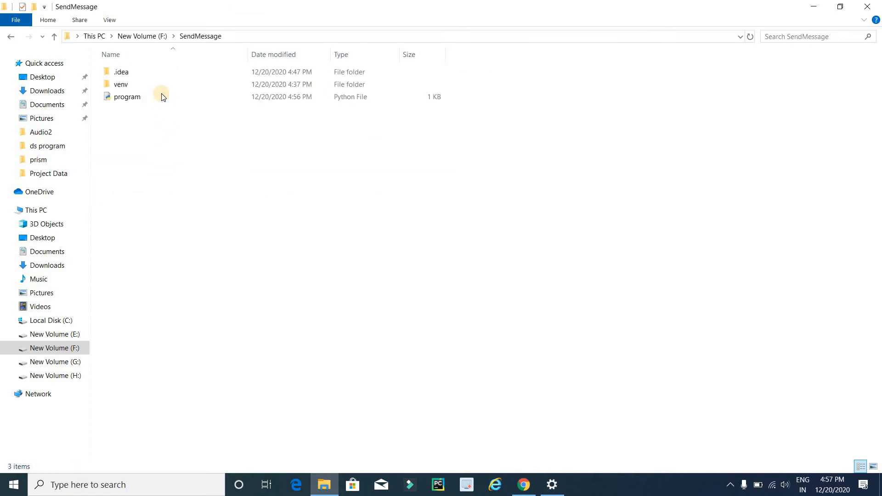
{"action": "mouse_move", "coordinate": [165, 86]}
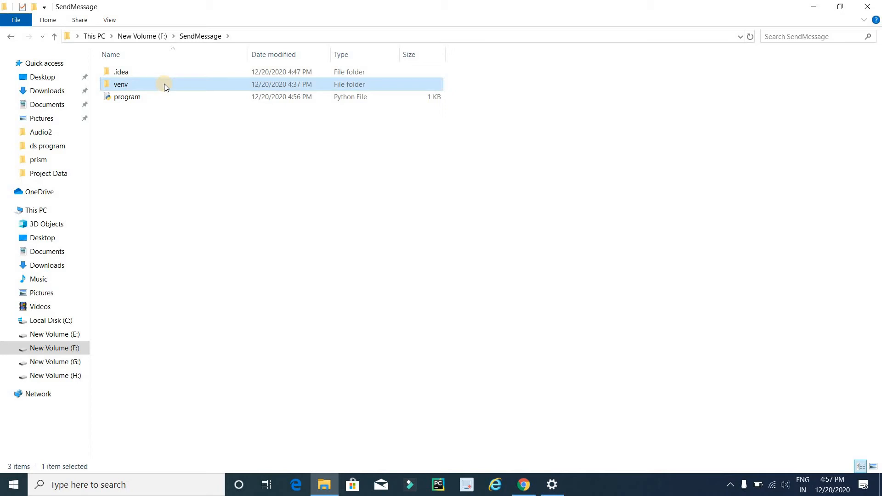
{"action": "mouse_move", "coordinate": [236, 129]}
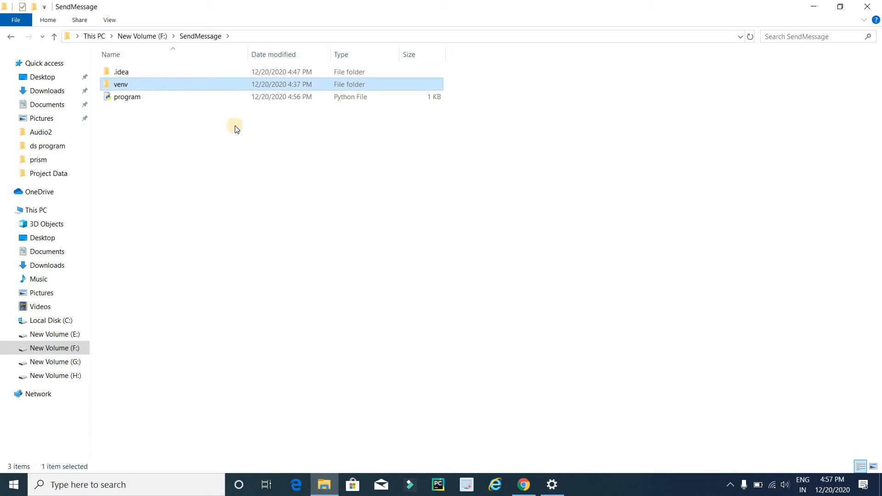
{"action": "mouse_move", "coordinate": [217, 84]}
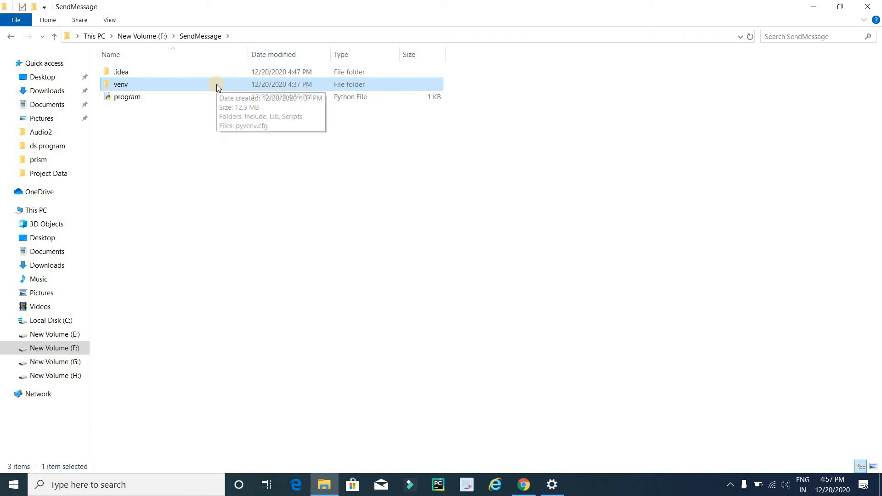
{"action": "key", "text": "Delete"}
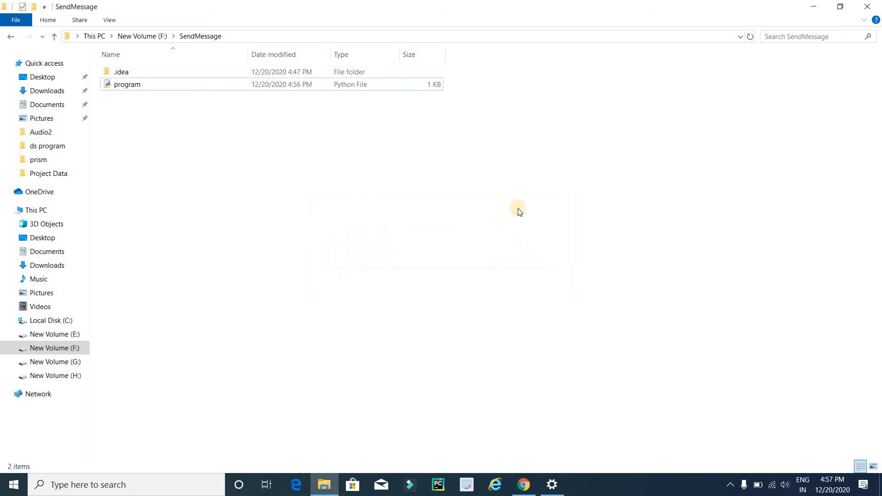
{"action": "mouse_move", "coordinate": [496, 384]}
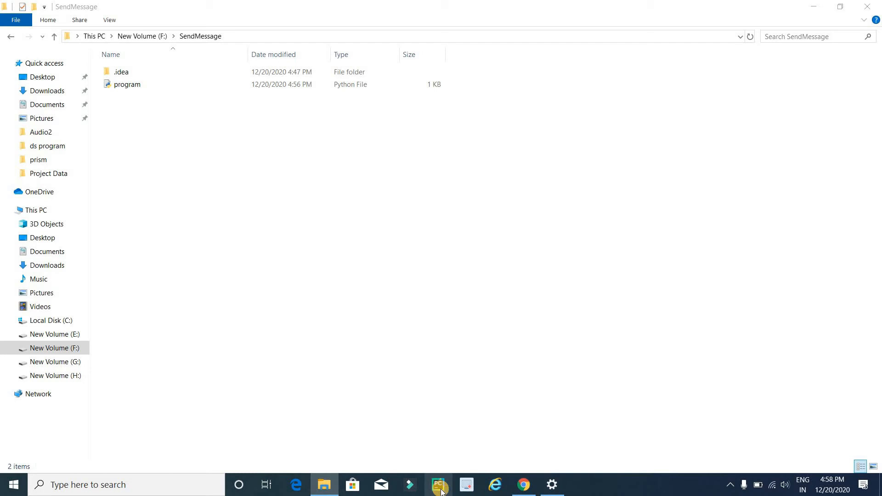
Step: Relaunch PyCharm with the SendMessage project and dismiss the Tip of the Day
{"action": "left_click", "coordinate": [438, 484]}
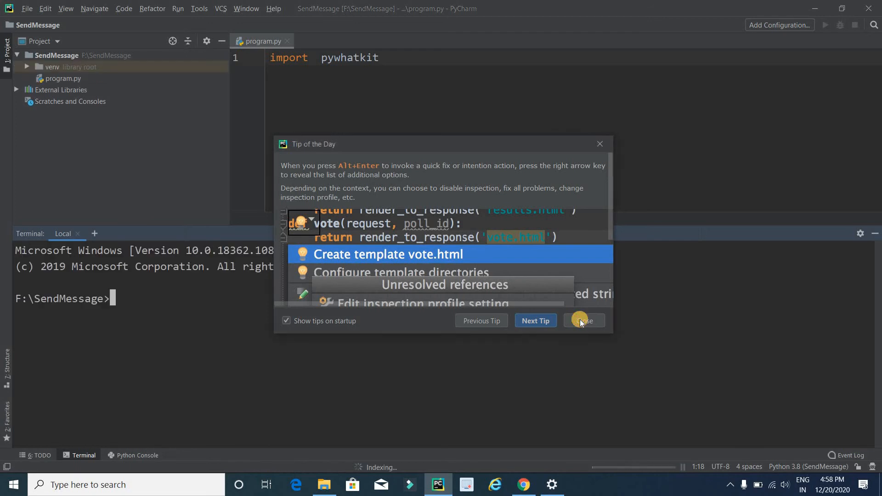
{"action": "left_click", "coordinate": [583, 320]}
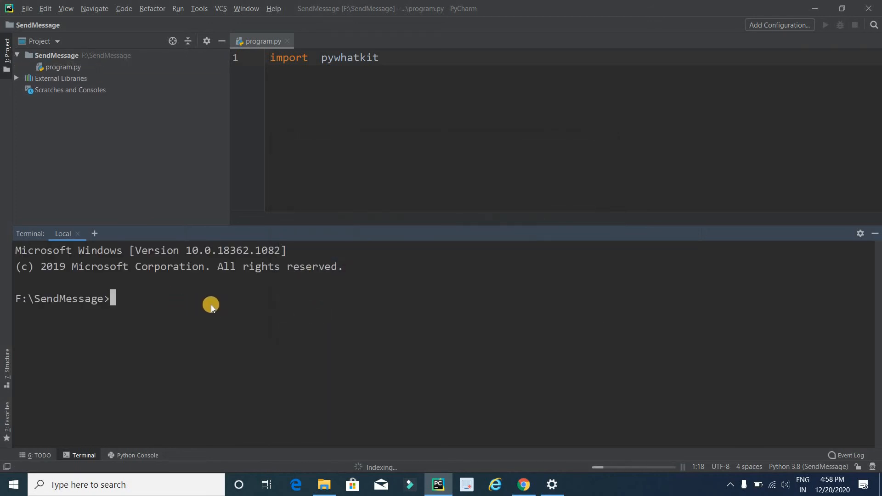
{"action": "mouse_move", "coordinate": [153, 302]}
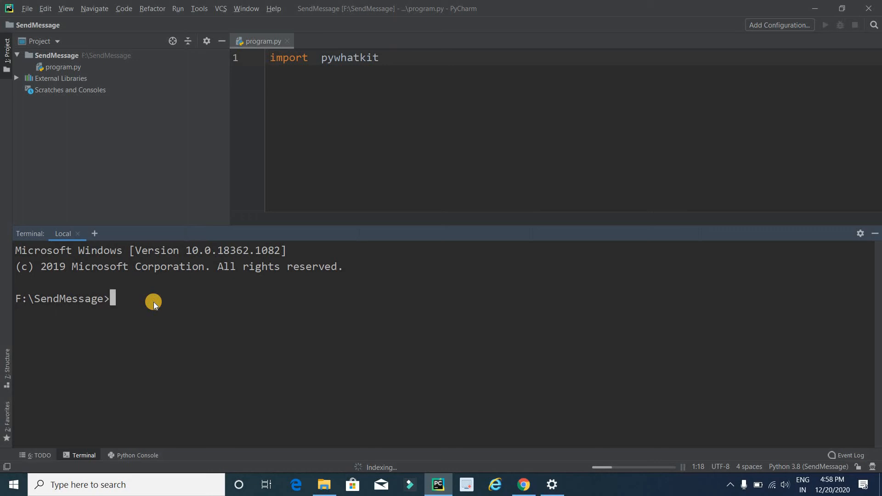
Step: Run pip install pywhatkit in the terminal; all requirements report already satisfied
{"action": "type", "text": "pip"}
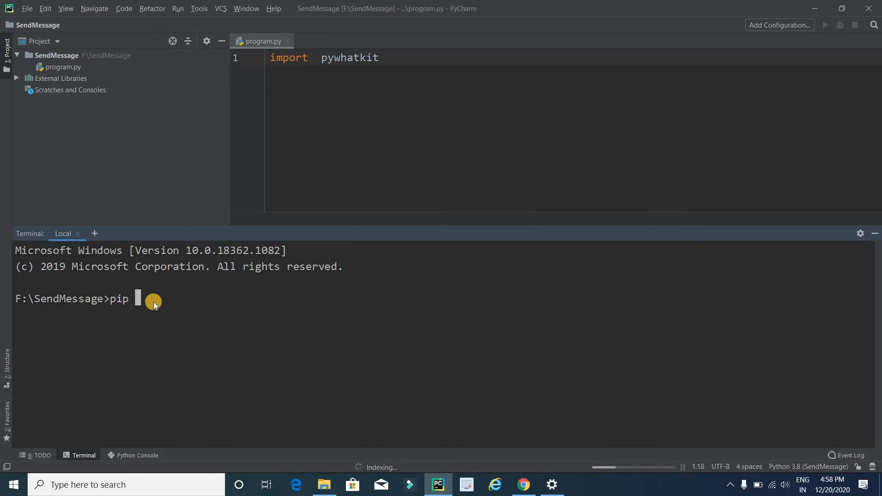
{"action": "type", "text": "in"}
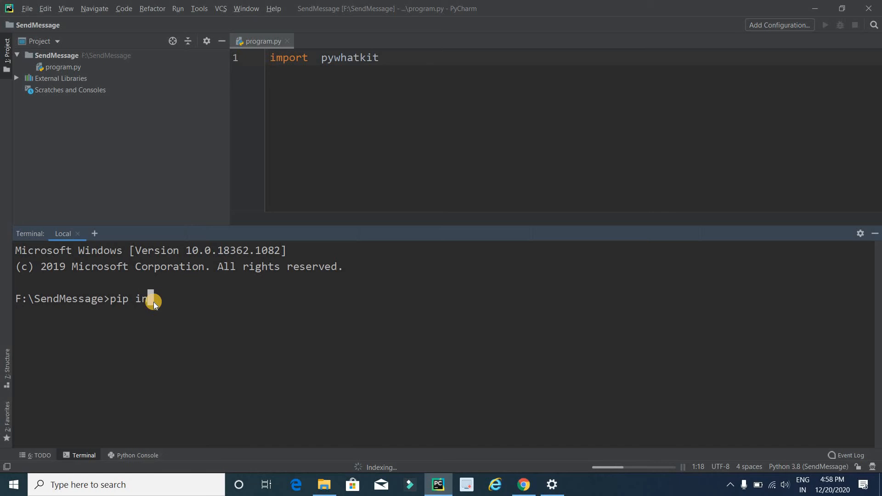
{"action": "type", "text": "stall"}
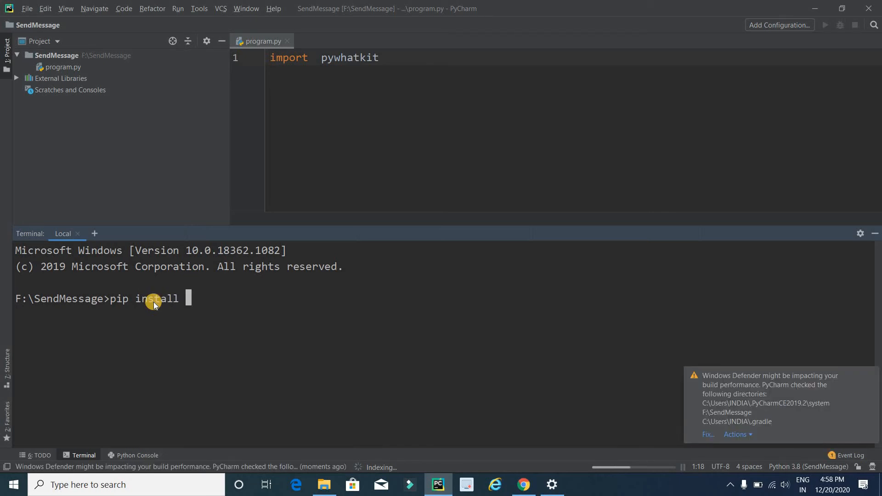
{"action": "type", "text": "pyw"}
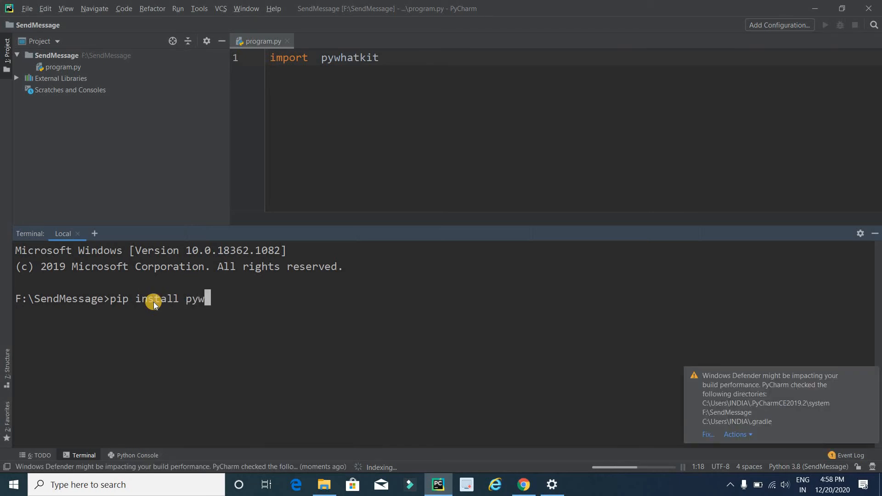
{"action": "type", "text": "hatkit"}
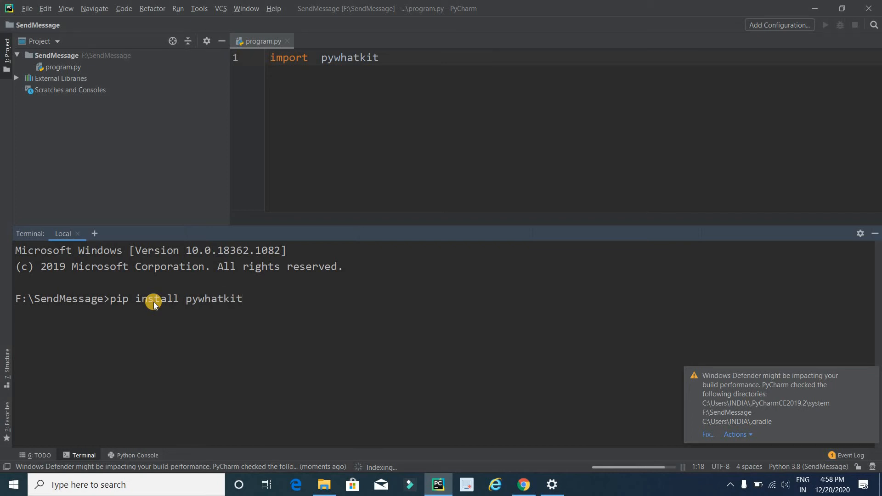
{"action": "key", "text": "Return"}
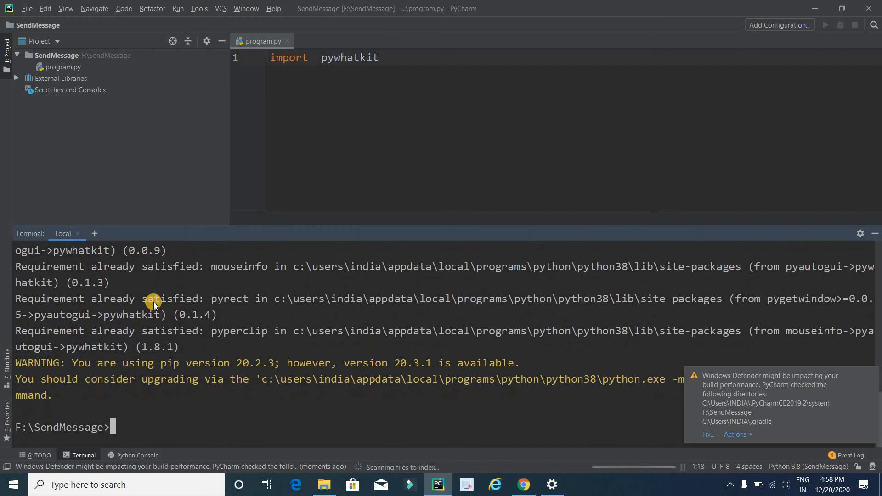
{"action": "mouse_move", "coordinate": [206, 337]}
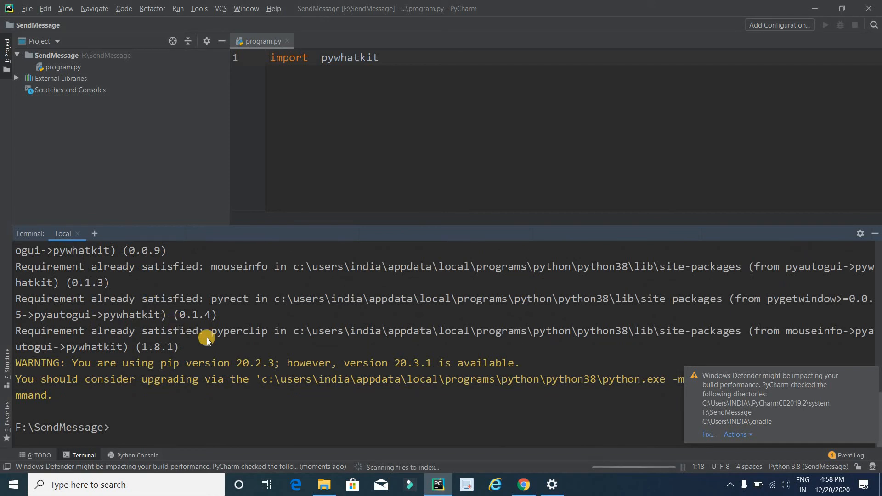
{"action": "mouse_move", "coordinate": [411, 299]}
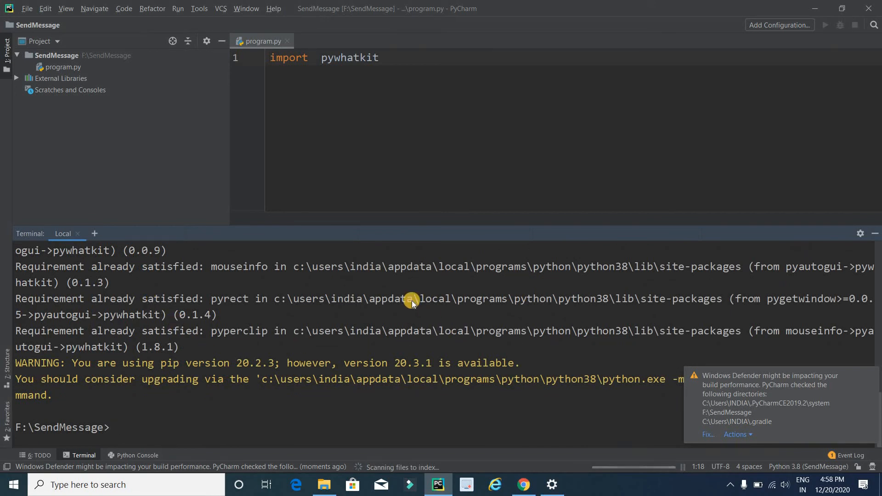
{"action": "mouse_move", "coordinate": [410, 230]}
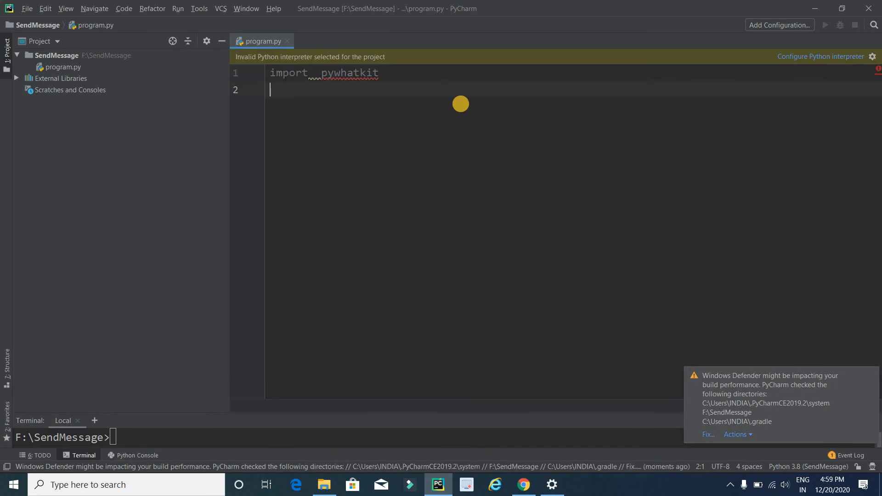
{"action": "mouse_move", "coordinate": [780, 142]}
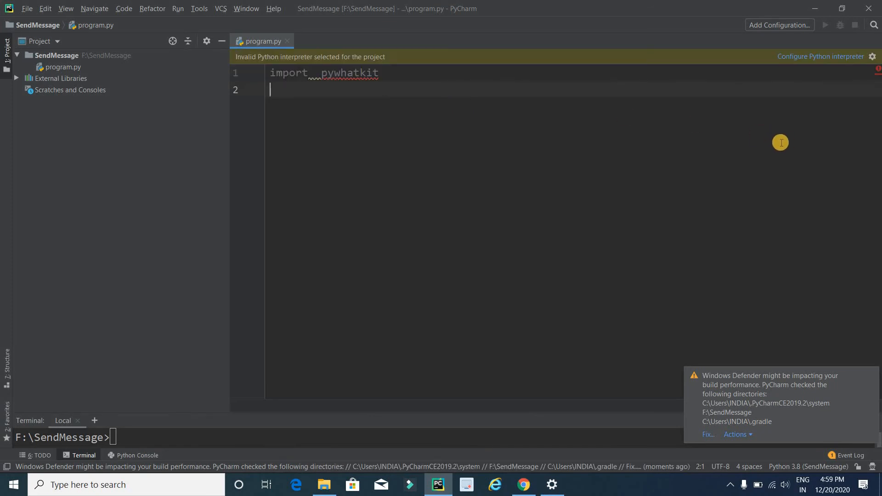
{"action": "mouse_move", "coordinate": [812, 69]}
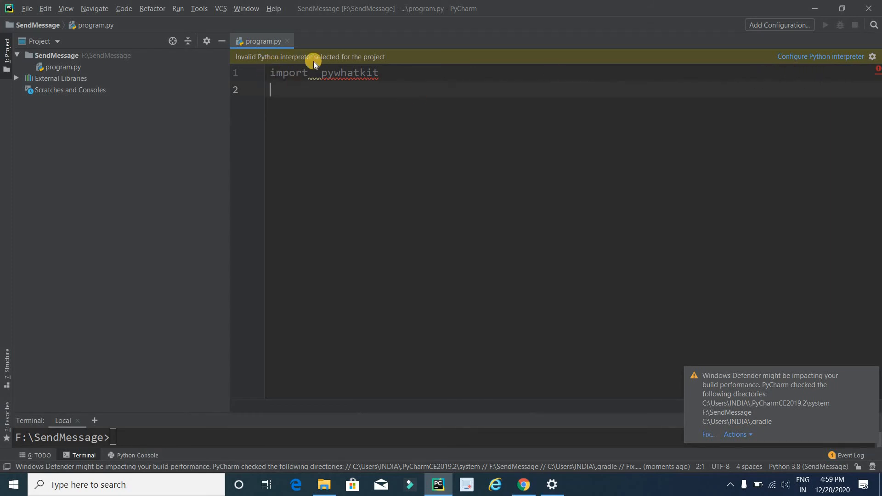
{"action": "mouse_move", "coordinate": [457, 98]}
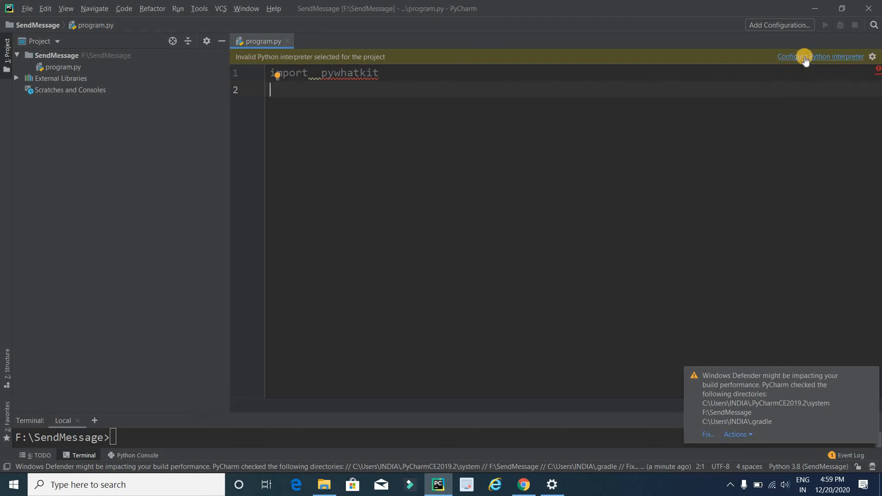
Step: Switch the project interpreter to the installed Python 3.8 from AppData
{"action": "left_click", "coordinate": [819, 56]}
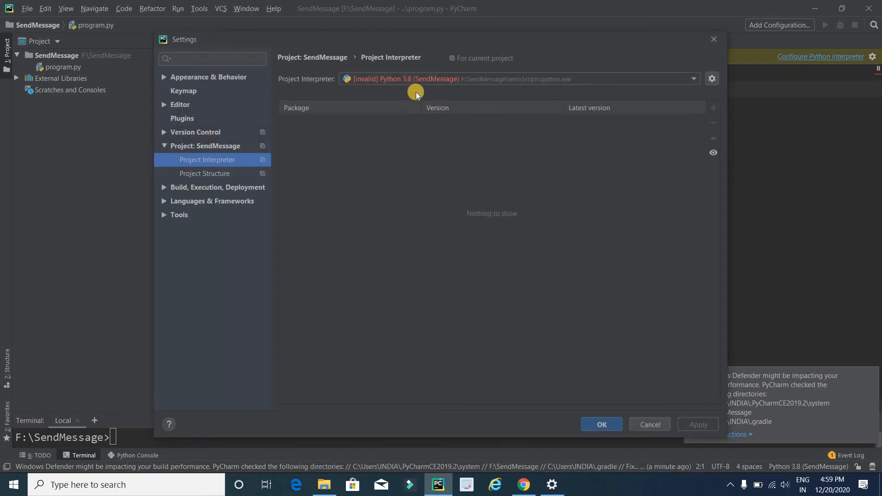
{"action": "mouse_move", "coordinate": [557, 79]}
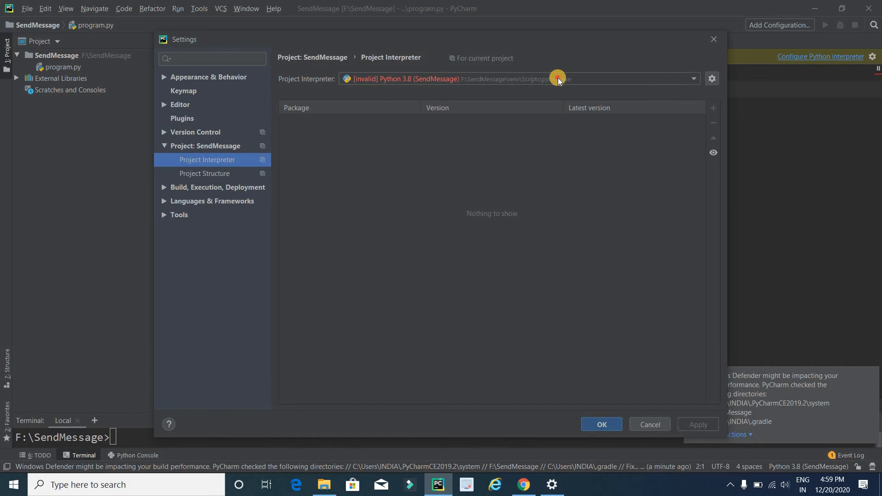
{"action": "left_click", "coordinate": [694, 79]}
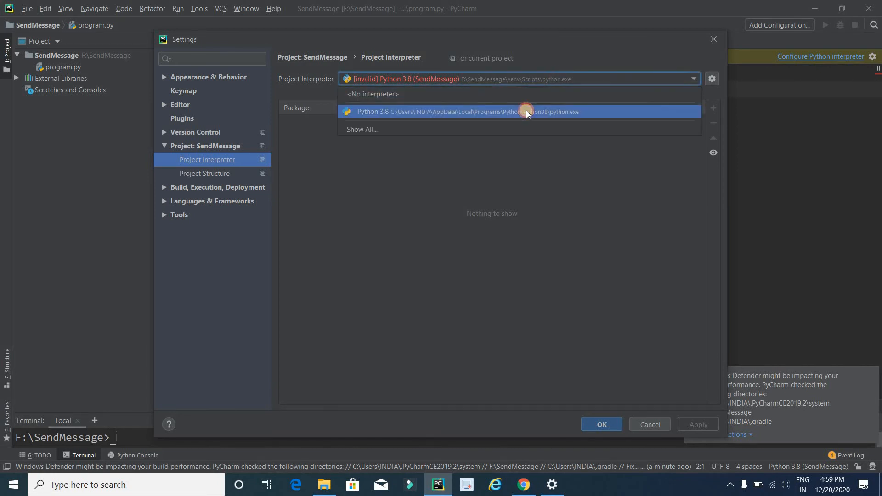
{"action": "left_click", "coordinate": [517, 111]}
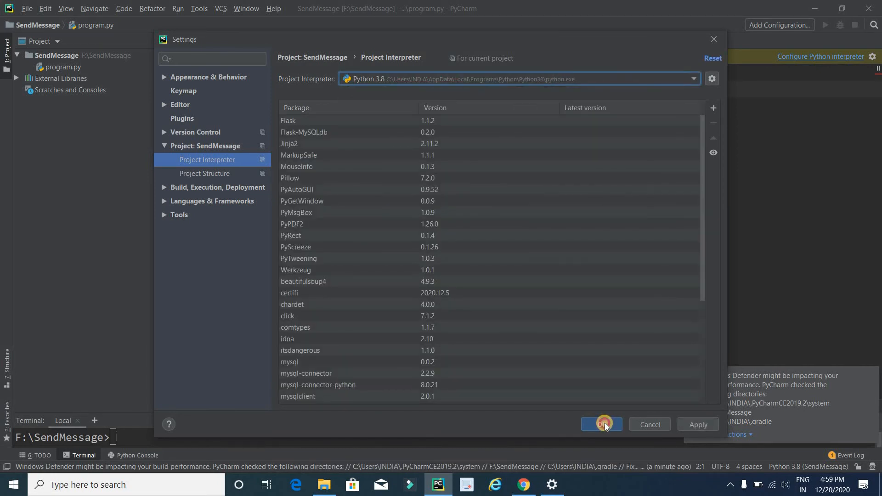
{"action": "left_click", "coordinate": [601, 424]}
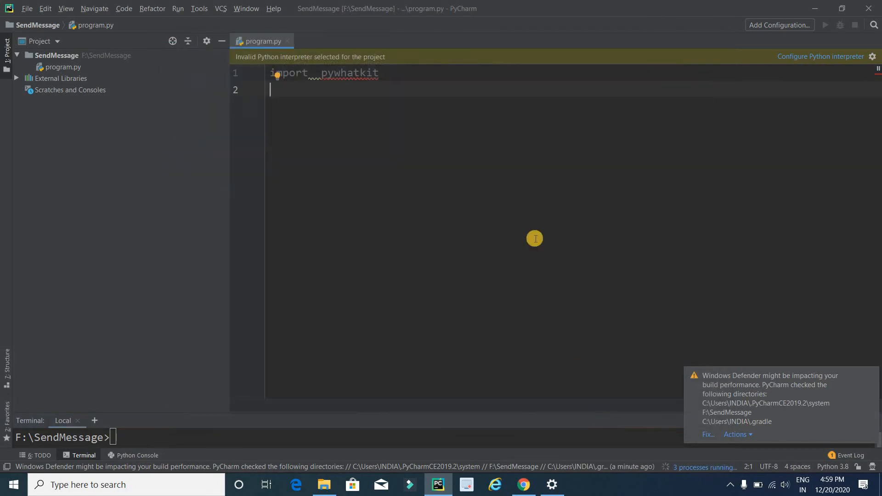
{"action": "mouse_move", "coordinate": [460, 157]}
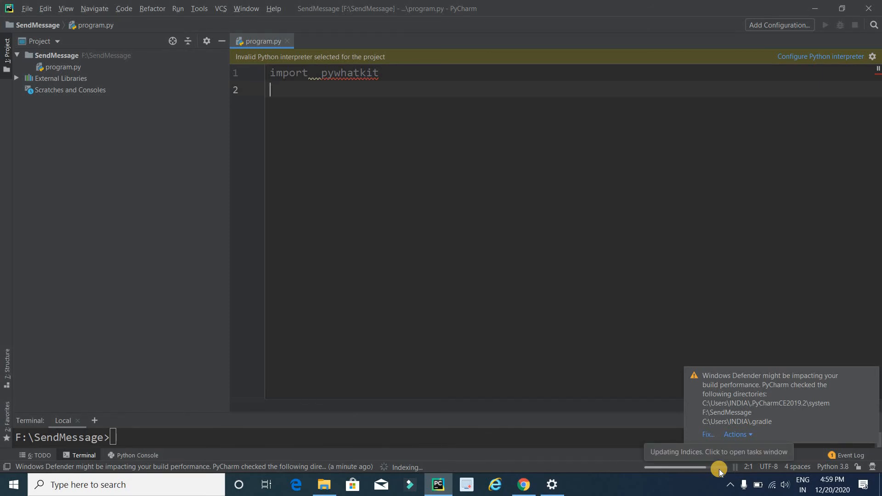
{"action": "mouse_move", "coordinate": [635, 438]}
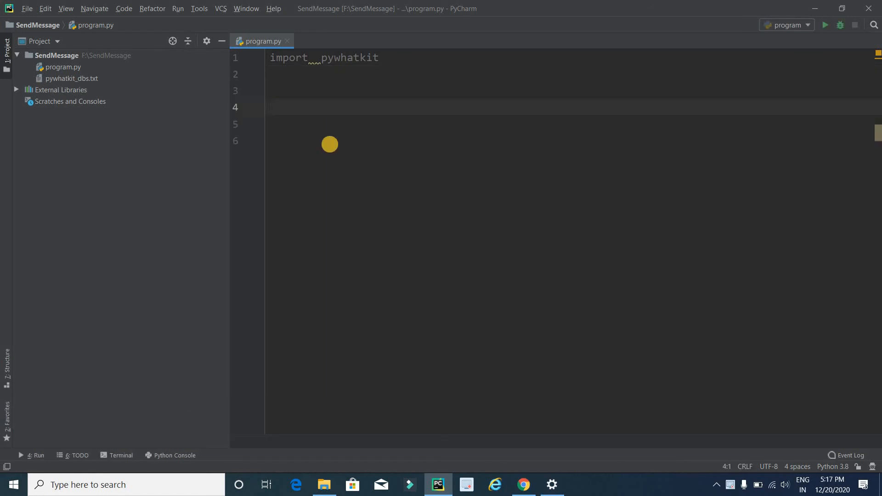
Step: Write pywhatkit.sendwhatmsg on line 4 with the phone number as first argument
{"action": "type", "text": "py"}
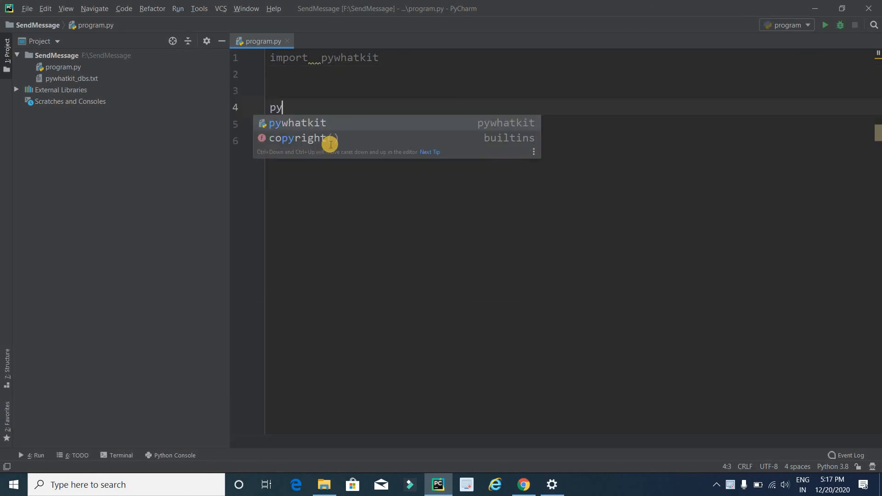
{"action": "type", "text": "whatkit.se"}
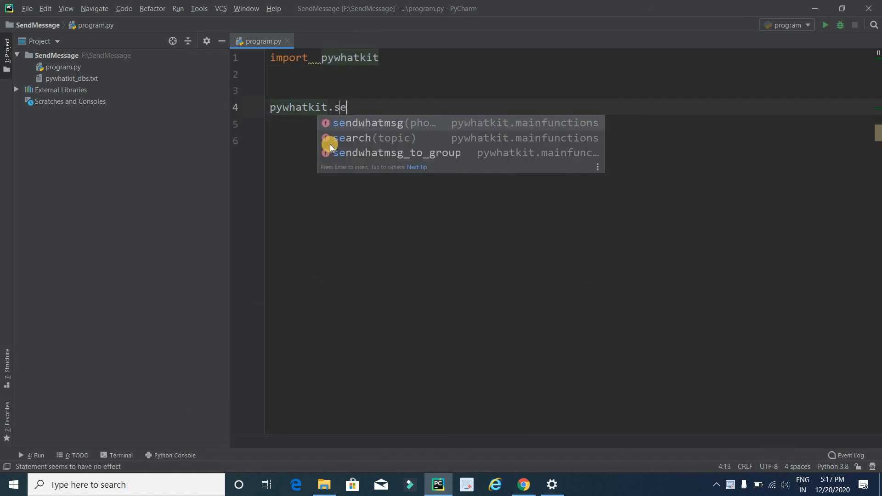
{"action": "left_click", "coordinate": [367, 122]}
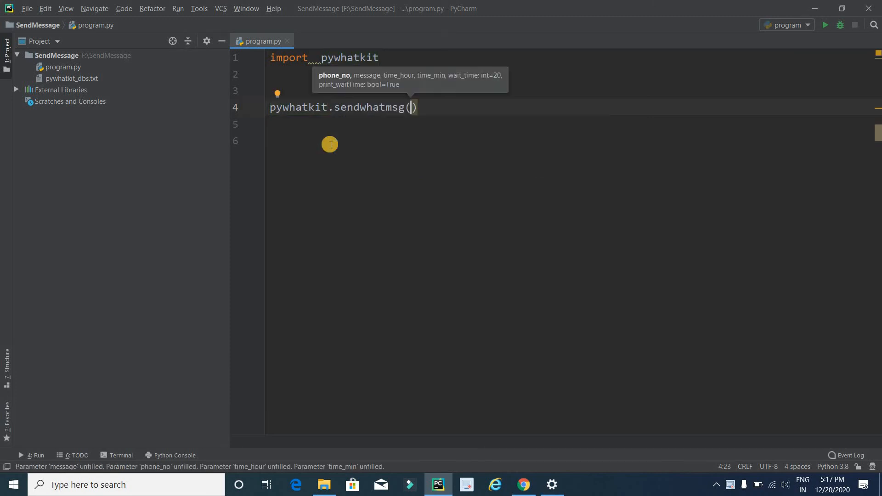
{"action": "type", "text": "\"\""}
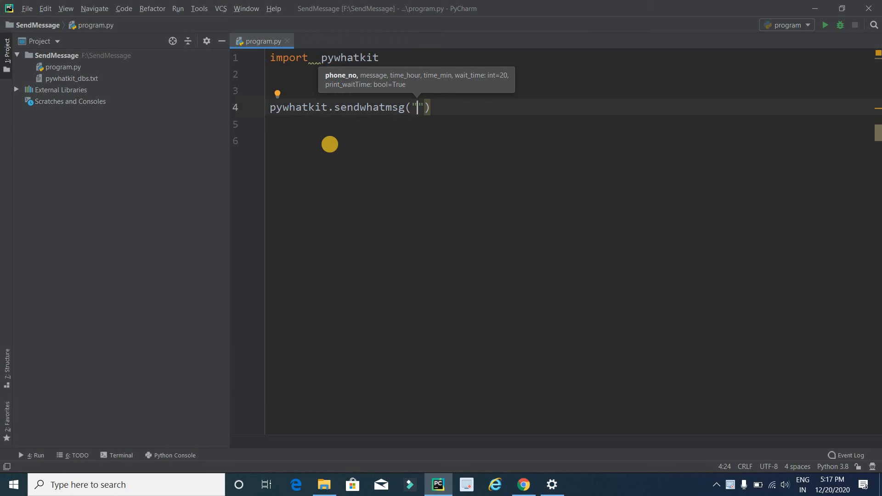
{"action": "type", "text": "+"}
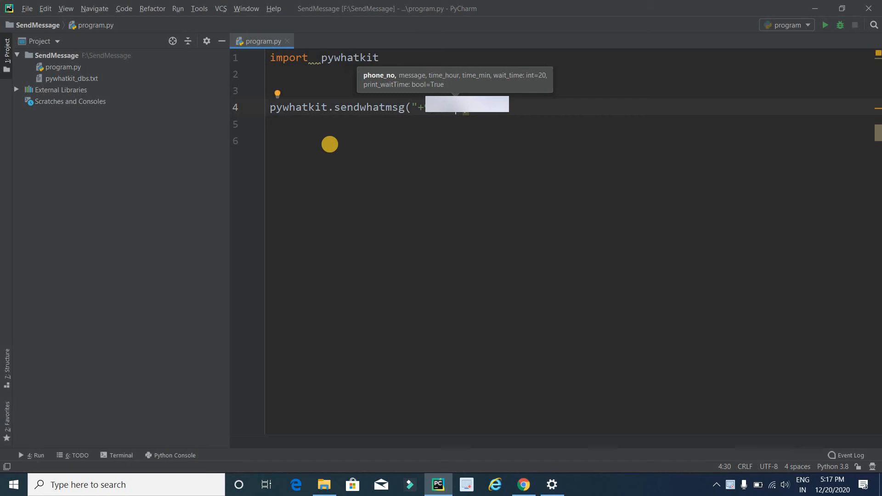
{"action": "left_click", "coordinate": [825, 25]}
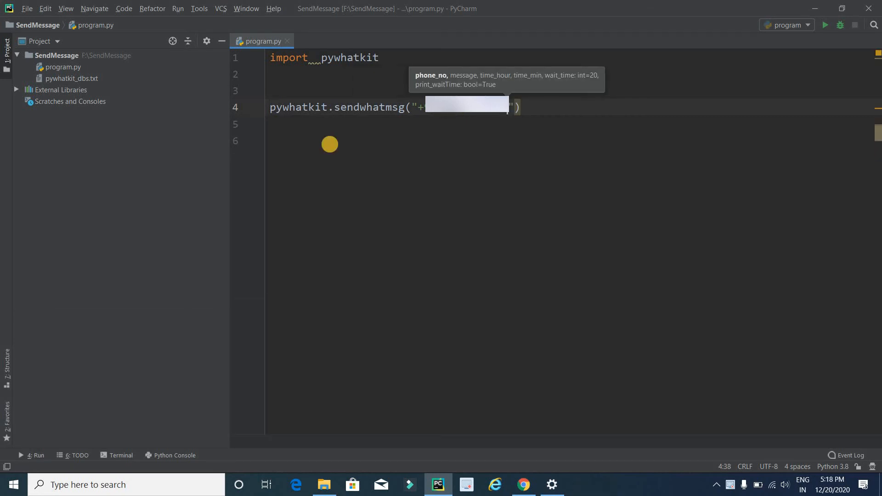
Step: Complete the call with "Good Evening", hour 17 and minute 20
{"action": "type", "text": ",\"G"}
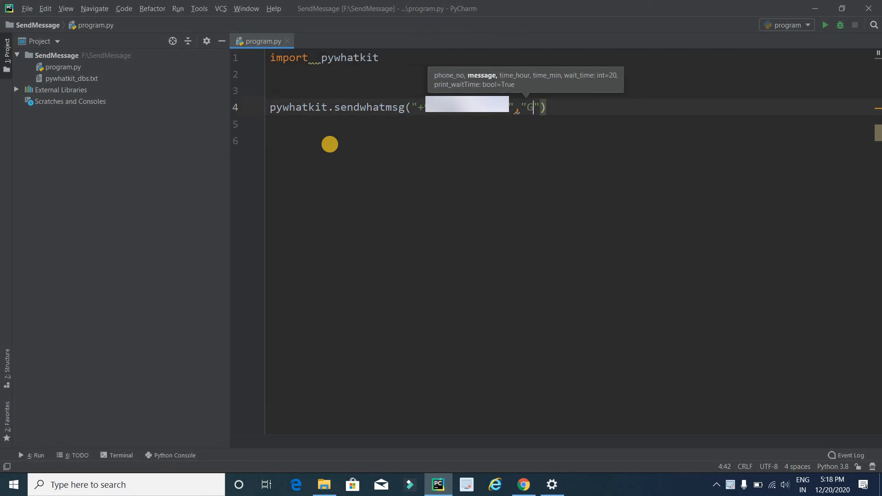
{"action": "type", "text": "ood"}
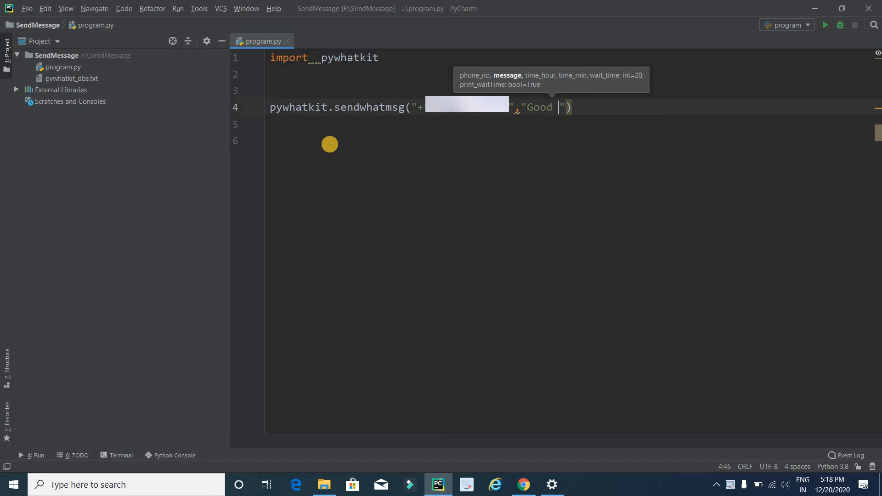
{"action": "type", "text": "Eve"}
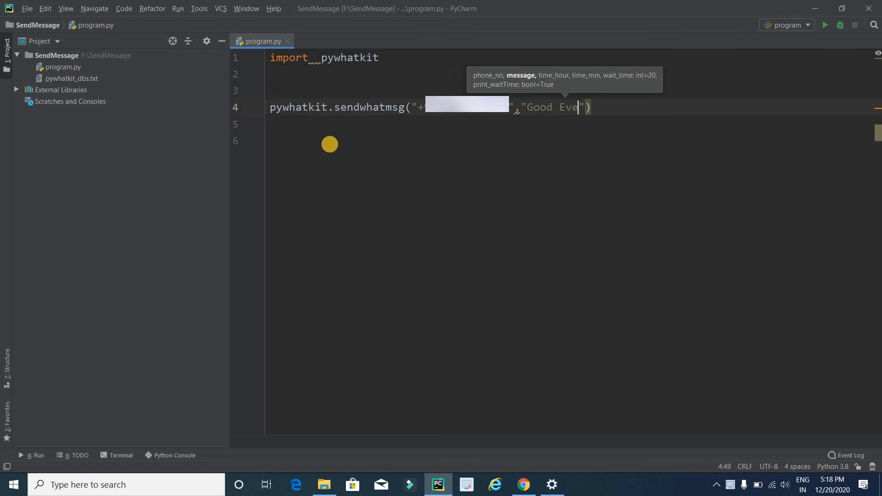
{"action": "type", "text": "ning"}
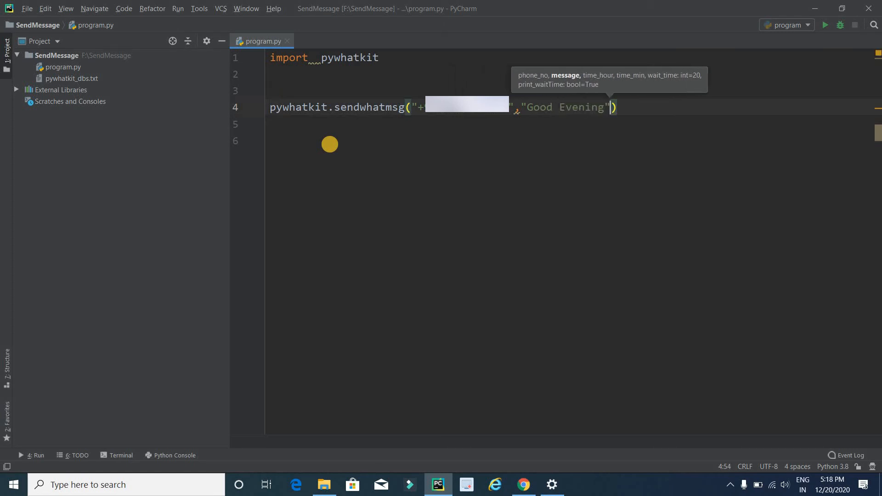
{"action": "type", "text": ","}
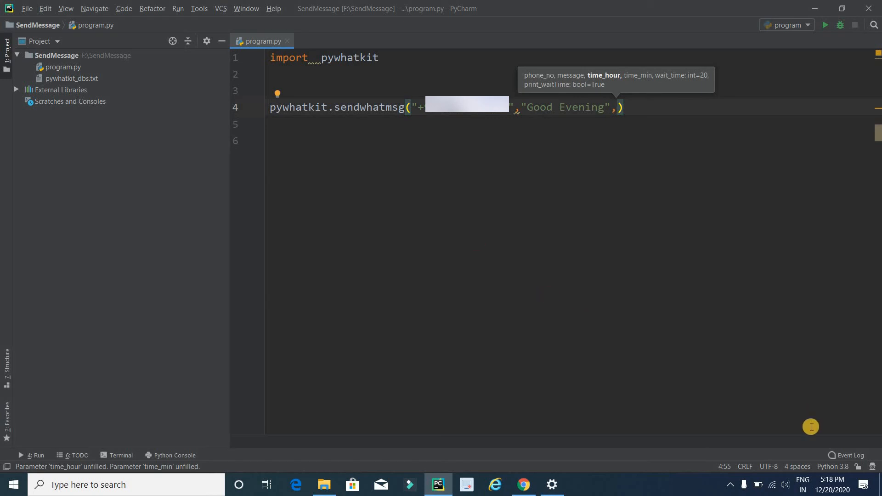
{"action": "mouse_move", "coordinate": [835, 484]}
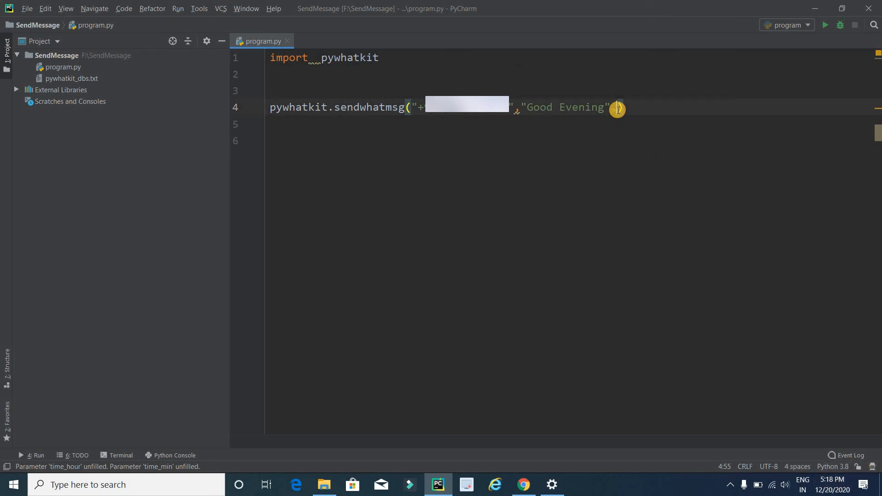
{"action": "type", "text": "17,"}
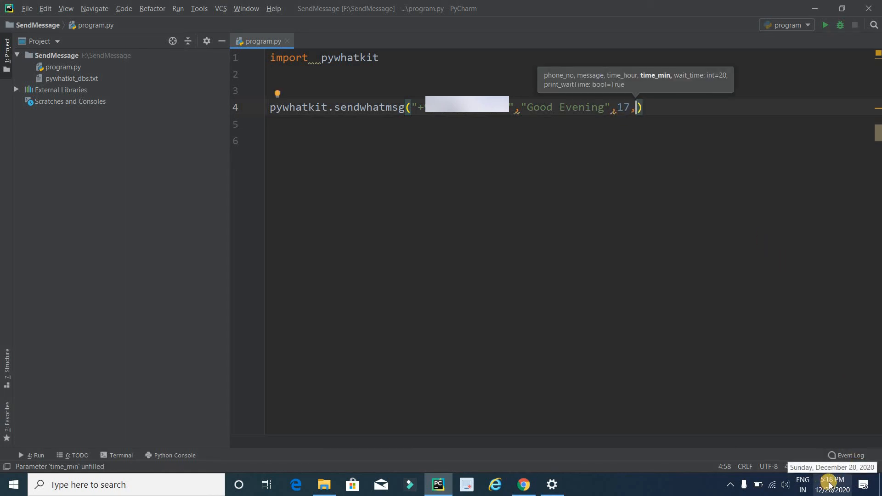
{"action": "mouse_move", "coordinate": [755, 260]}
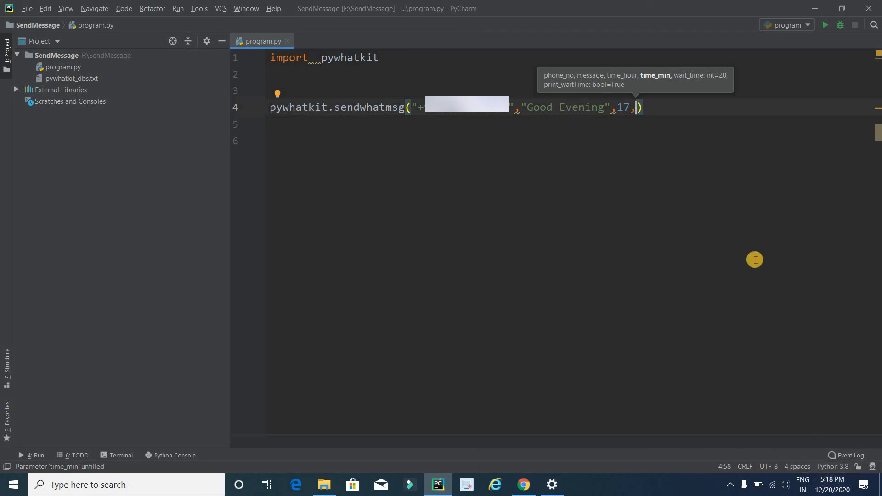
{"action": "type", "text": "20"}
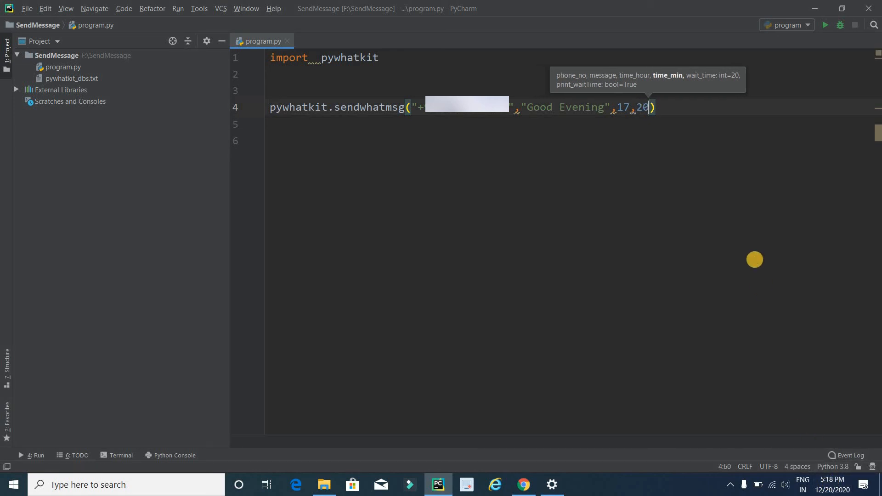
{"action": "key", "text": "enter"}
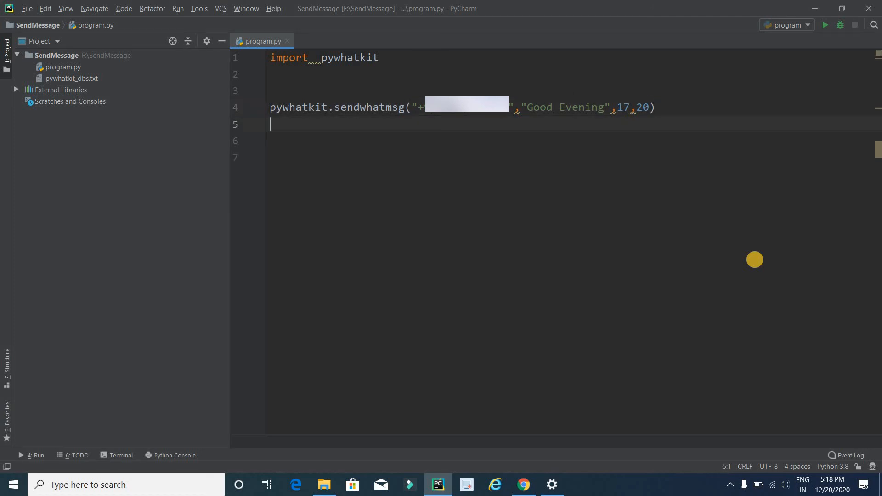
{"action": "mouse_move", "coordinate": [380, 154]}
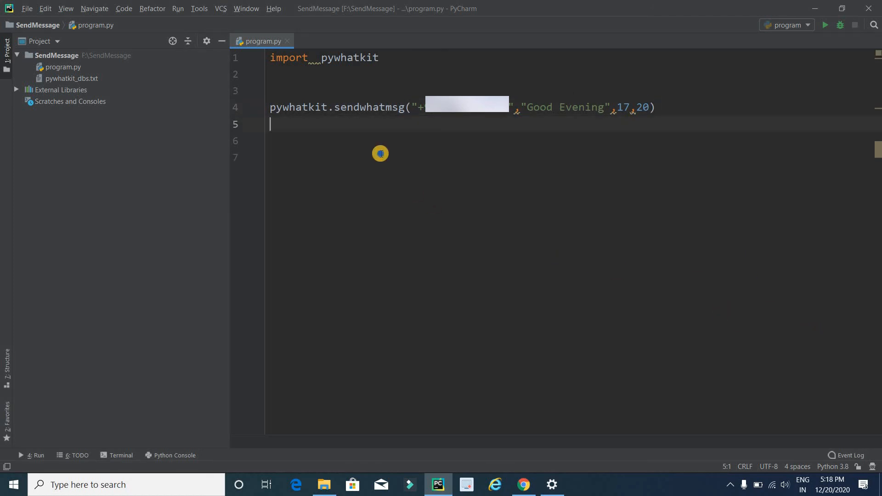
Step: Run program.py; output says WhatsApp Web opens in 57 seconds and sends 20 seconds later
{"action": "right_click", "coordinate": [380, 154]}
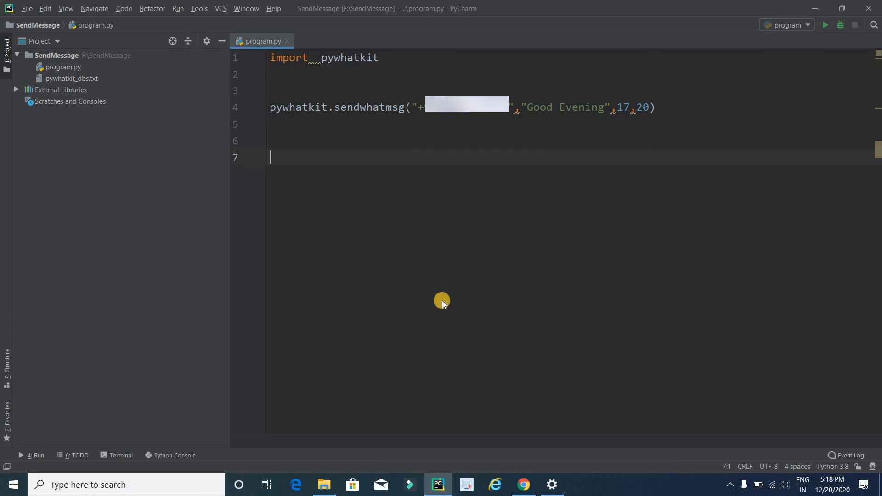
{"action": "left_click", "coordinate": [825, 24]}
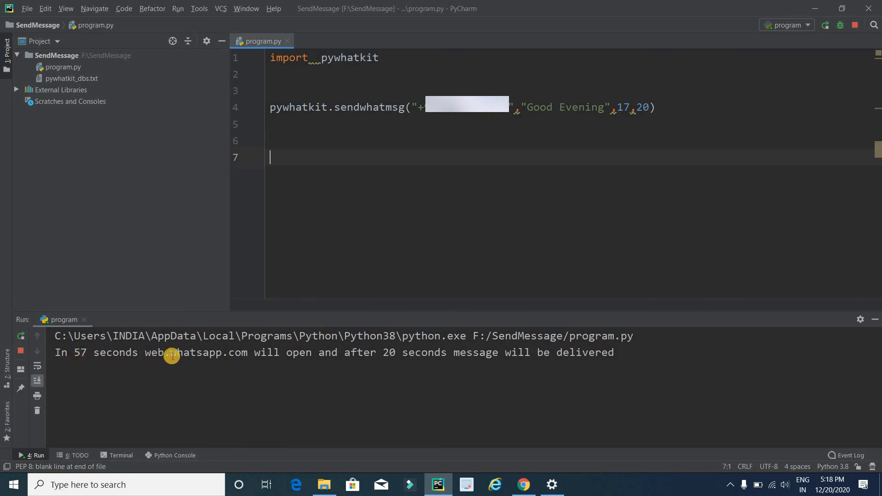
{"action": "mouse_move", "coordinate": [319, 359]}
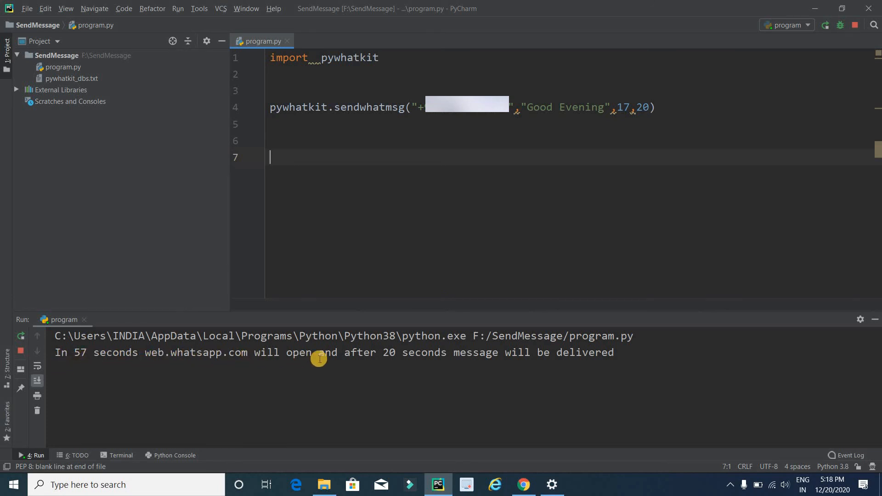
{"action": "mouse_move", "coordinate": [518, 354]}
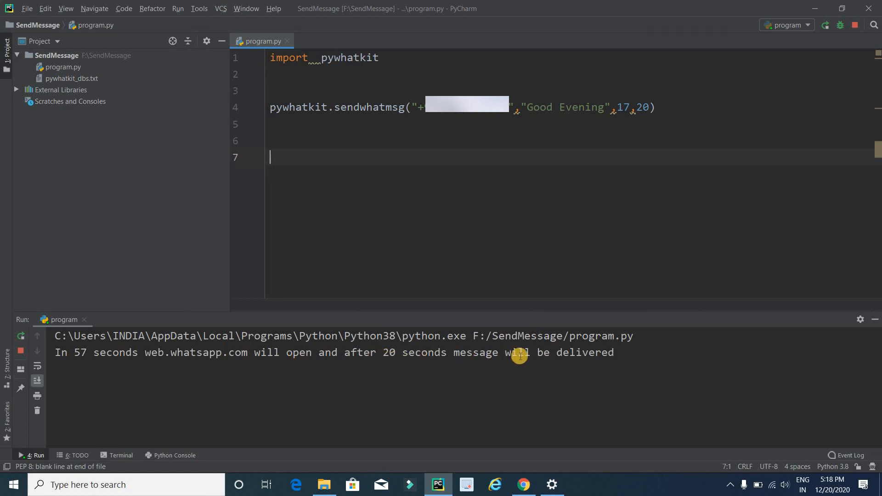
{"action": "mouse_move", "coordinate": [633, 357]}
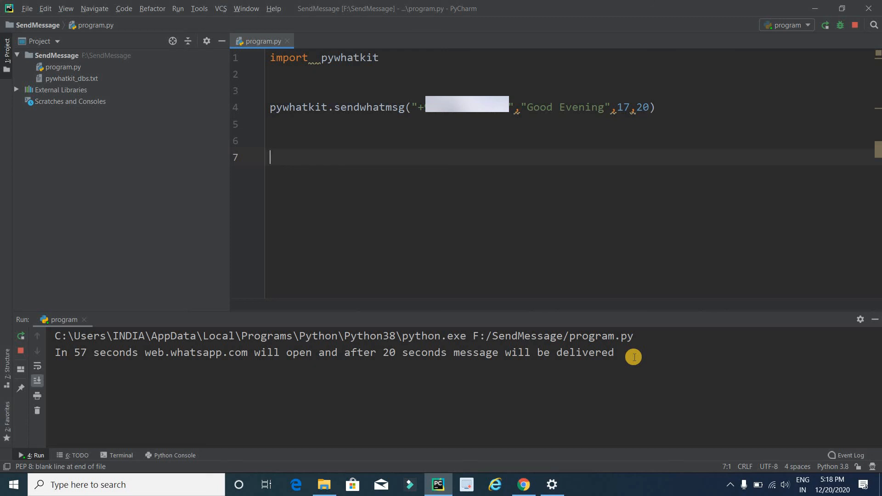
{"action": "mouse_move", "coordinate": [441, 248]}
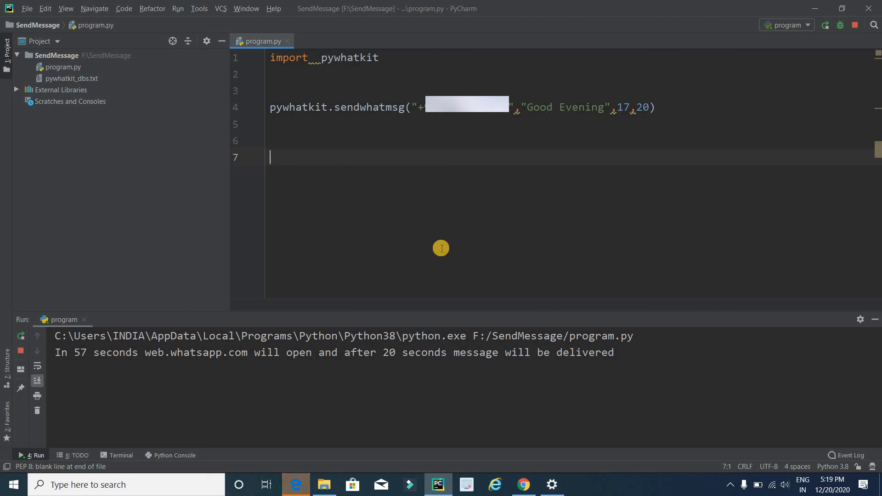
{"action": "mouse_move", "coordinate": [299, 484]}
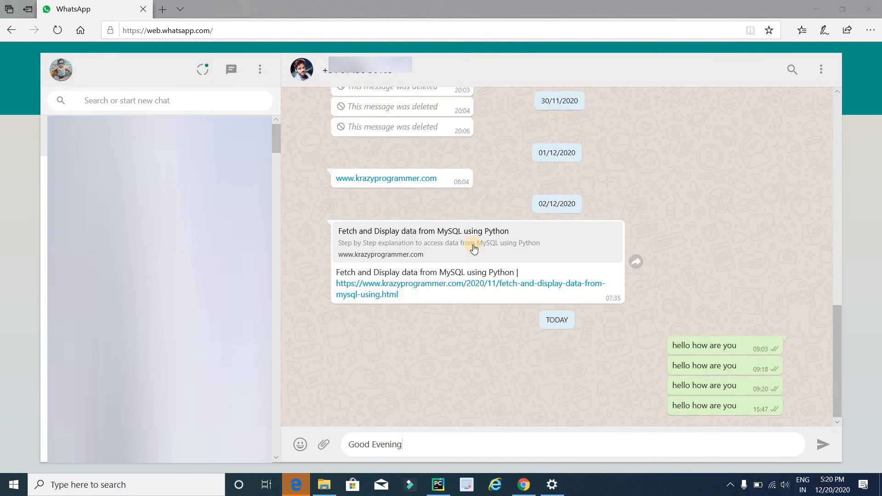
Step: Watch WhatsApp Web send "Good Evening", then return to PyCharm showing exit code 0
{"action": "left_click", "coordinate": [821, 444]}
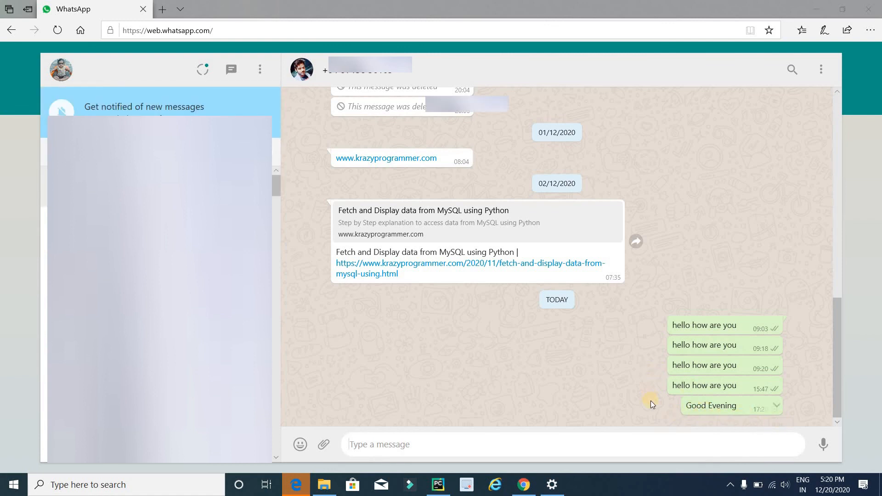
{"action": "left_click", "coordinate": [437, 484]}
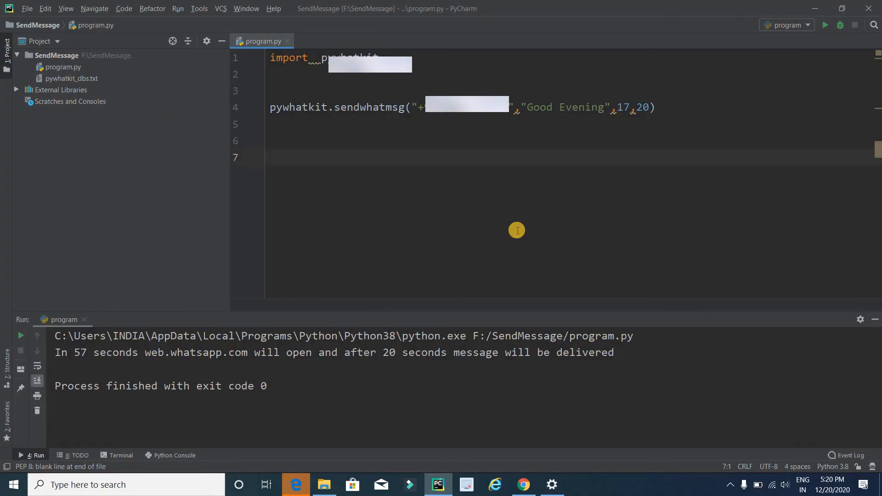